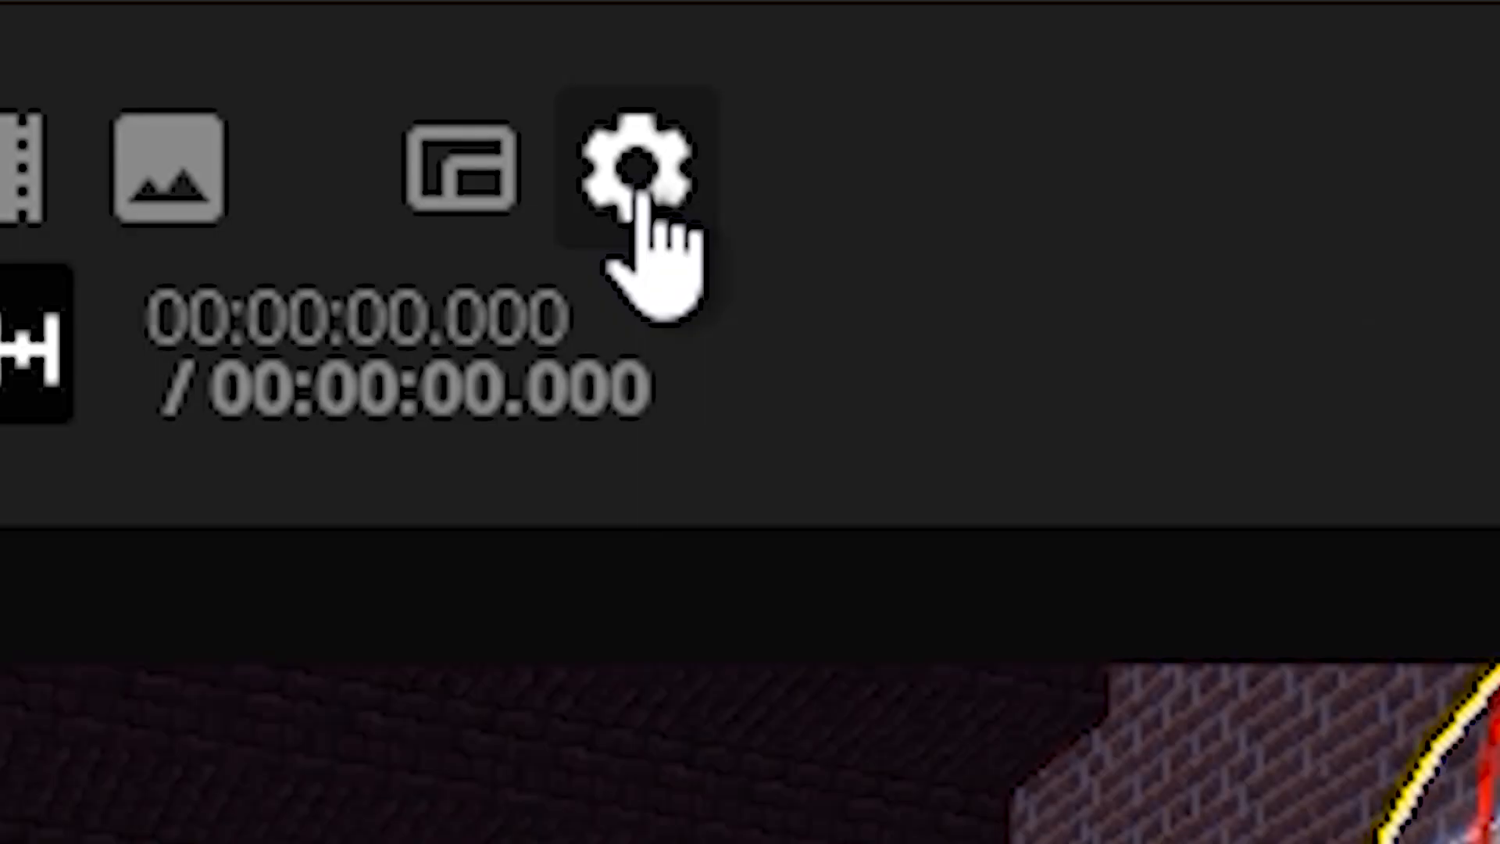
# Step: In render settings set Glow radius to about 78% and Glow intensity to 200%
pyautogui.click(408, 28)
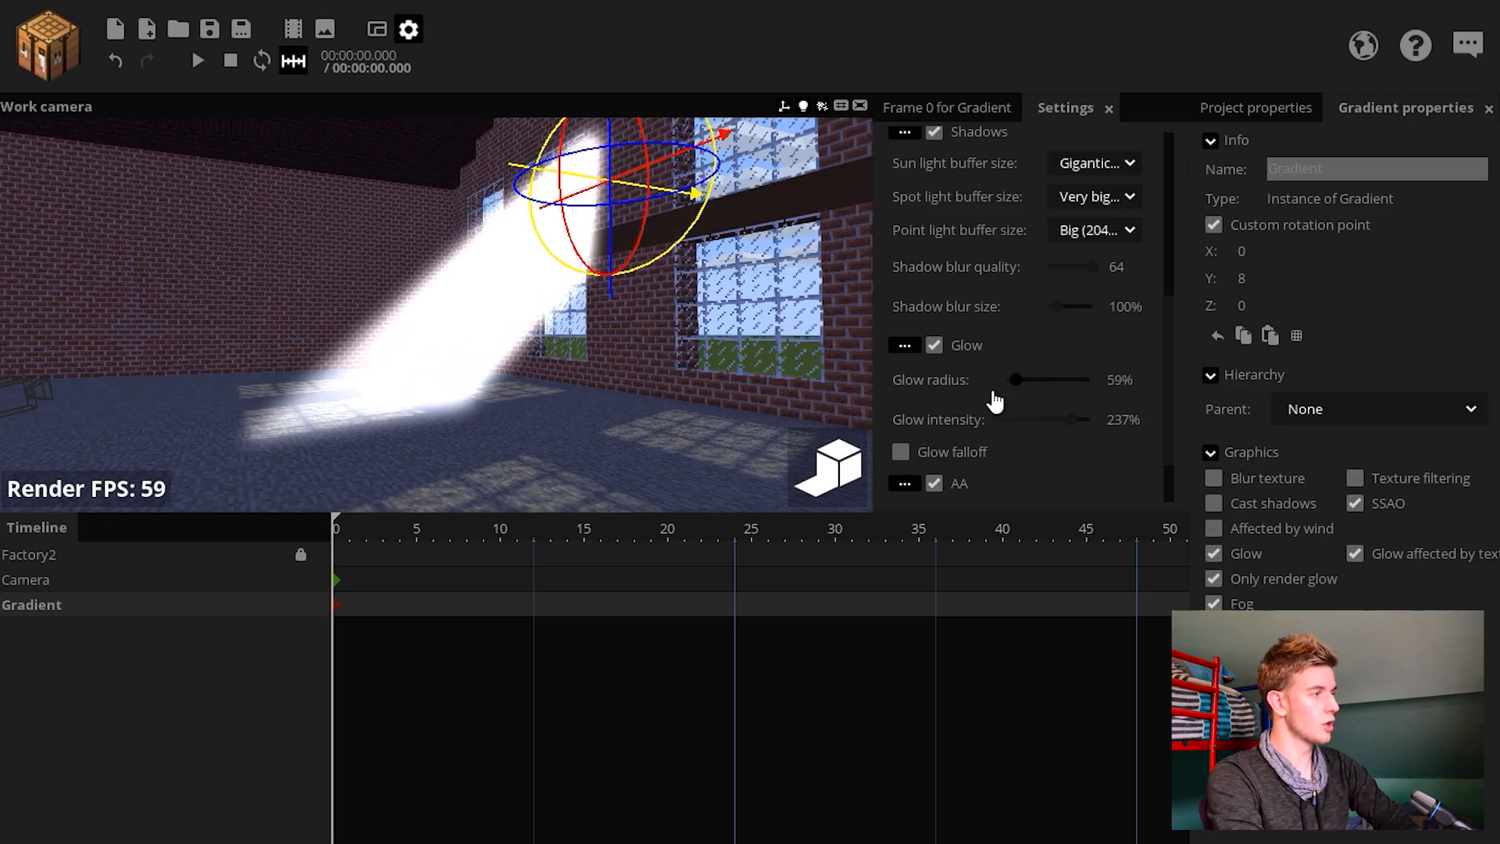
pyautogui.moveTo(1081, 418); pyautogui.dragTo(1029, 418)
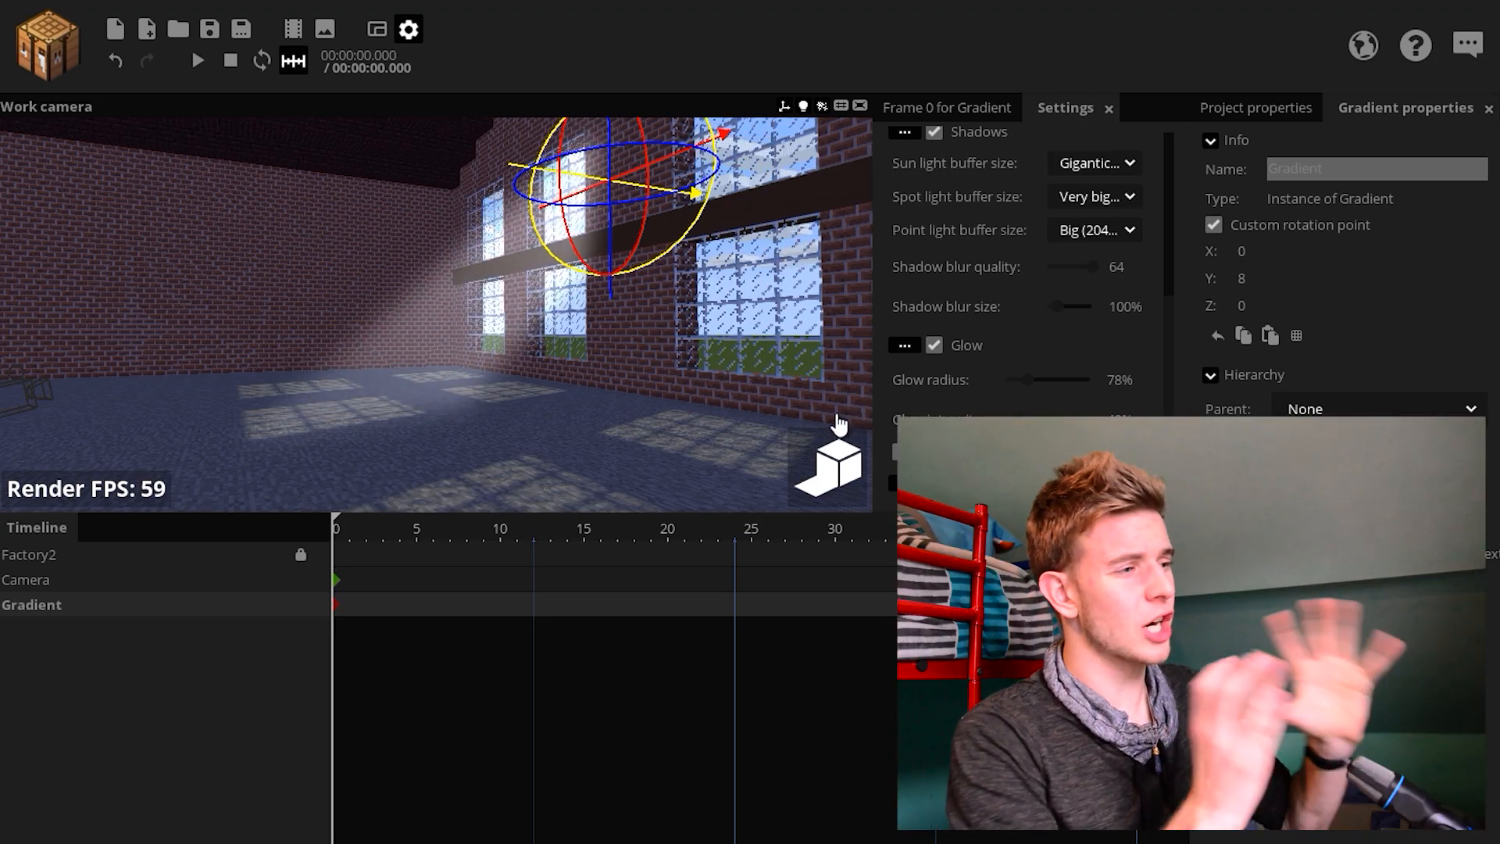
pyautogui.moveTo(1101, 419); pyautogui.dragTo(1055, 419)
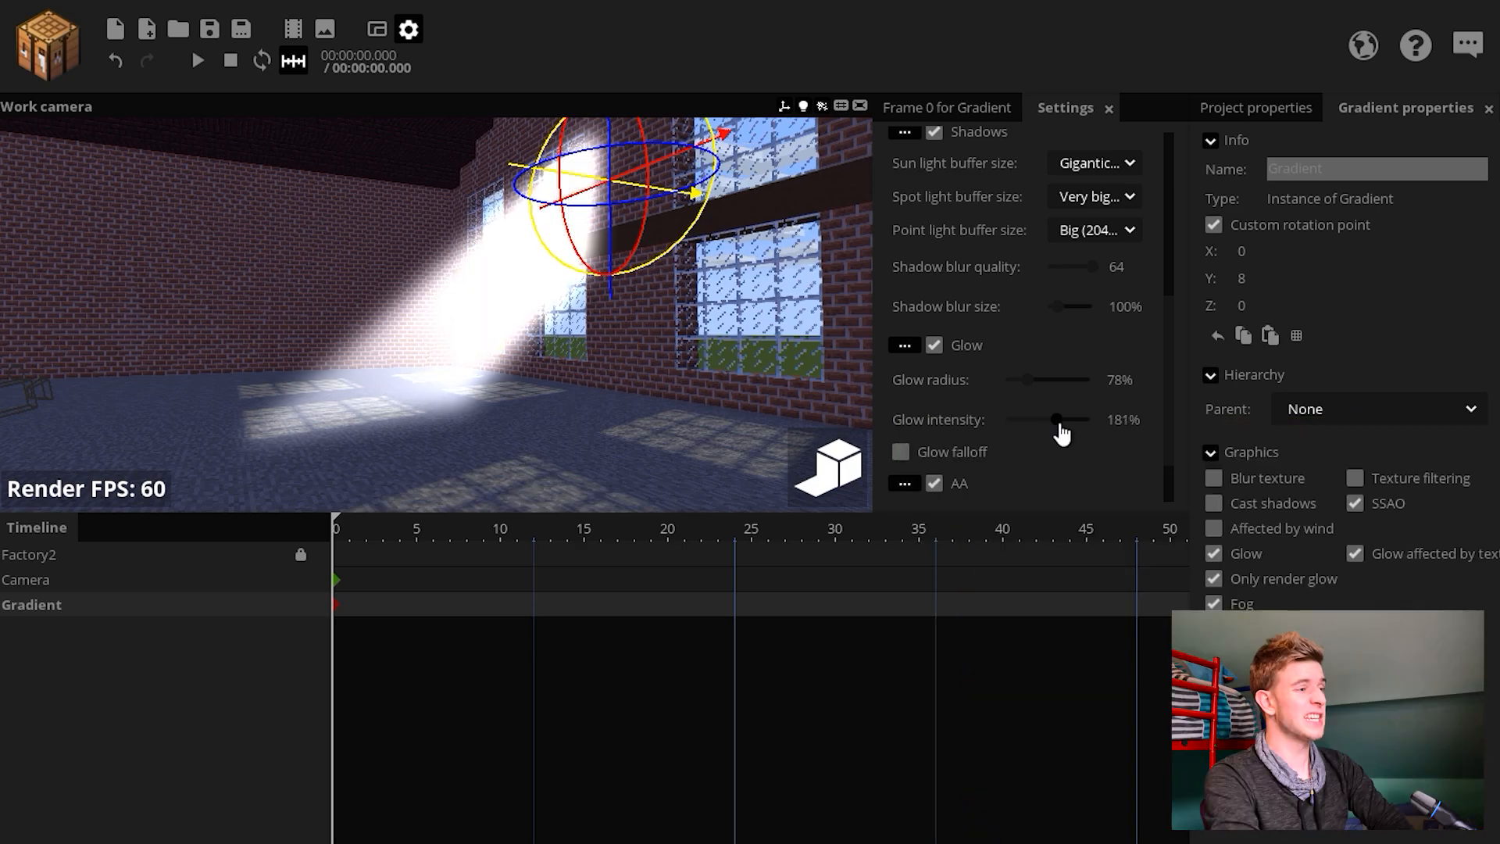
pyautogui.moveTo(1055, 419); pyautogui.dragTo(1091, 419)
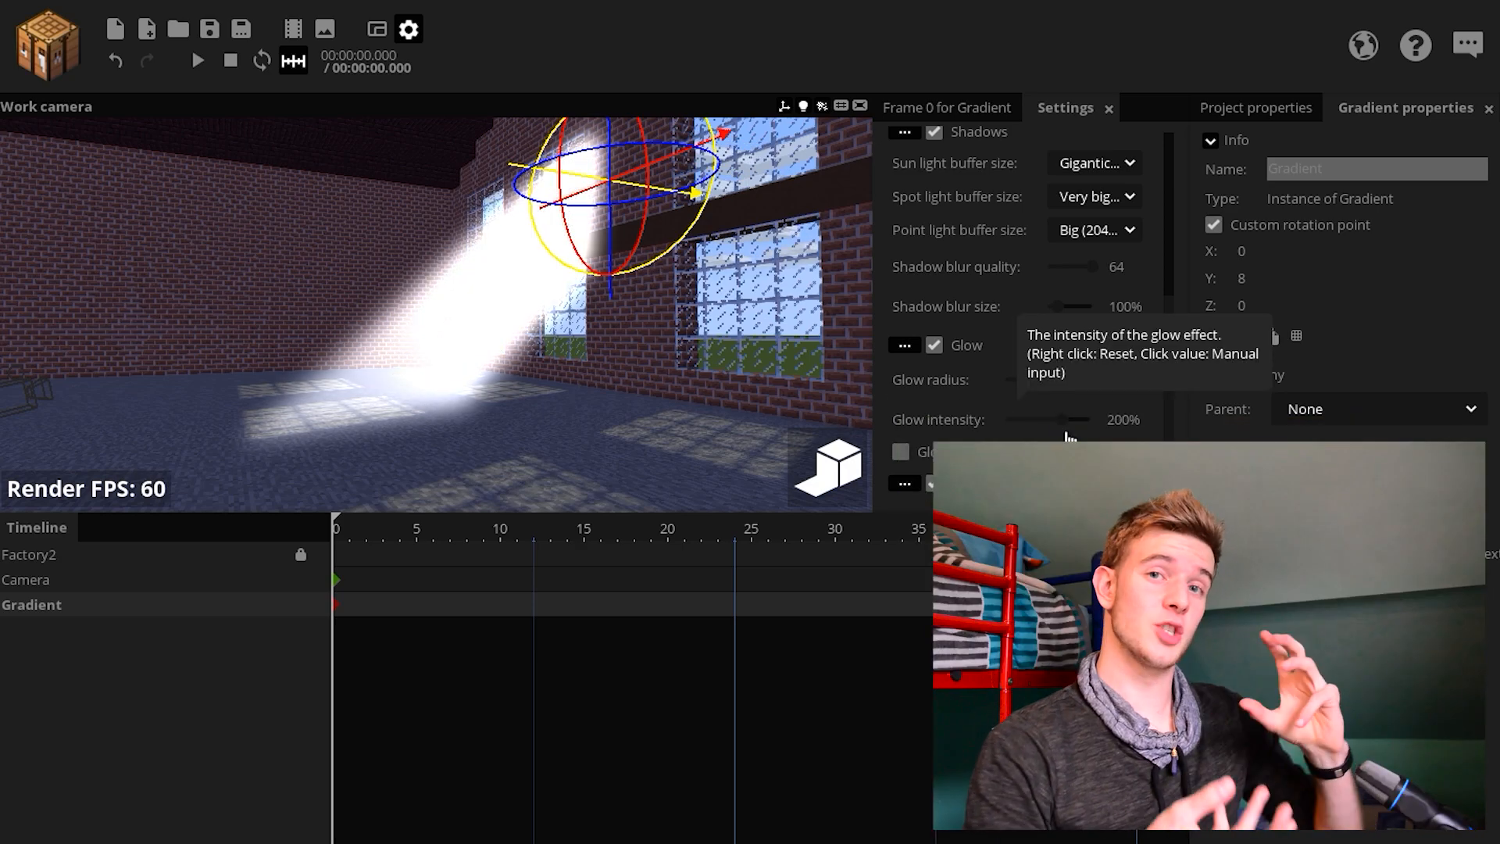
pyautogui.click(945, 108)
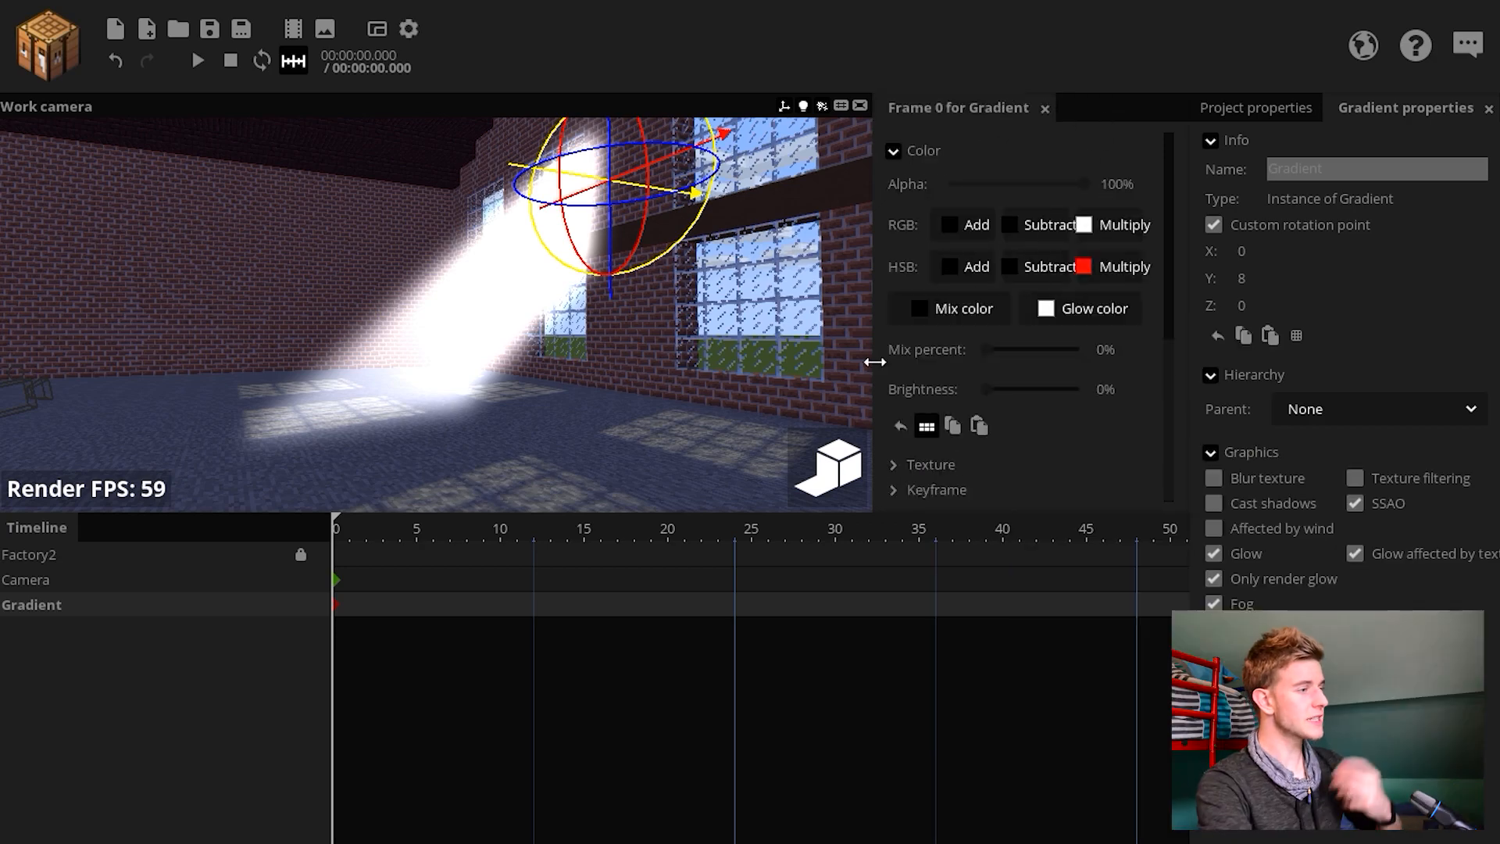
# Step: Add a glowing cube to the scene and reduce Glow intensity to 70%
pyautogui.click(1080, 308)
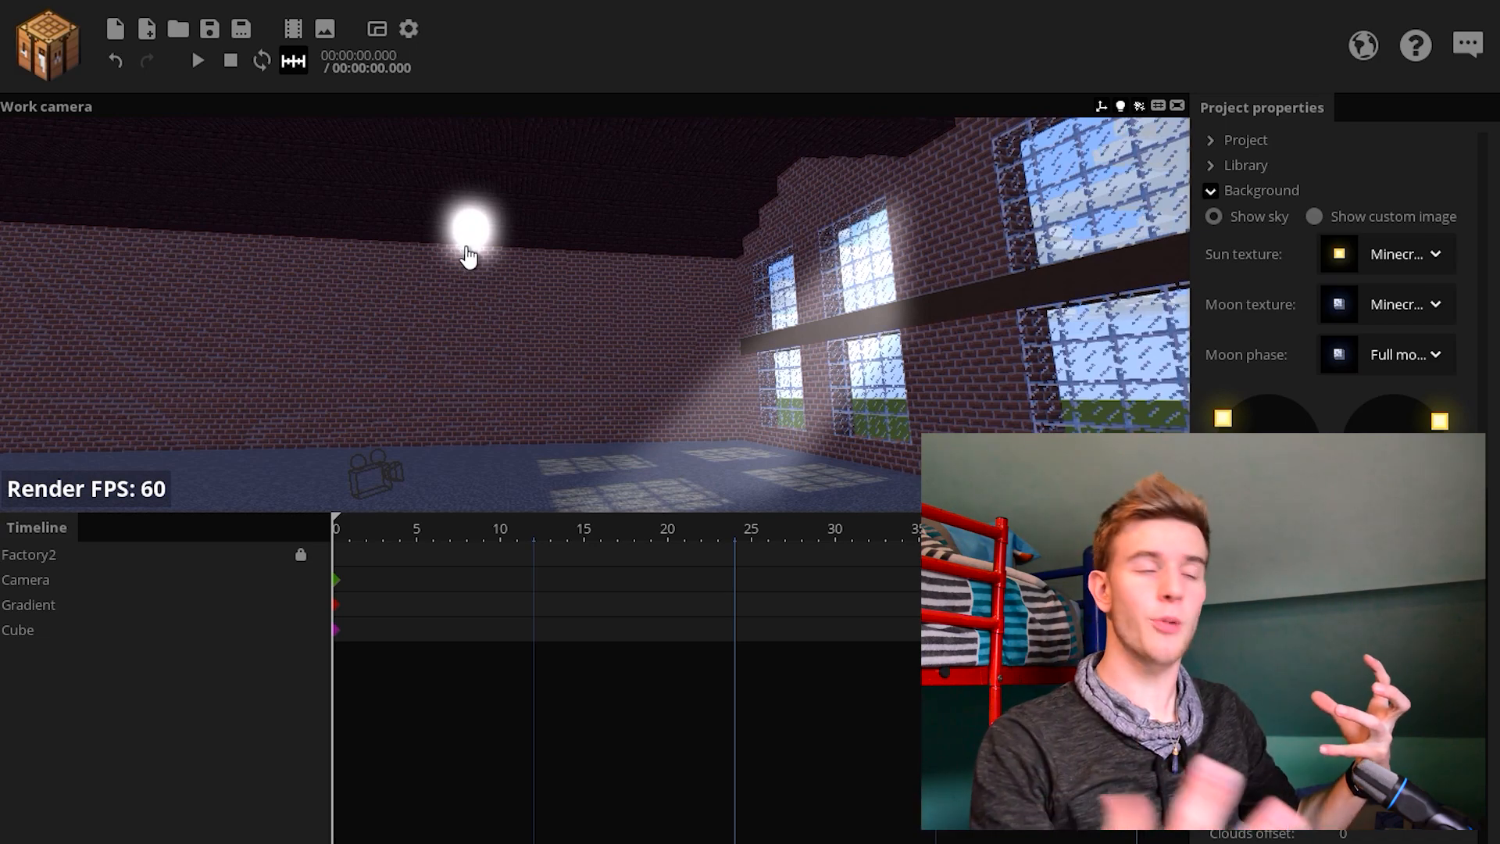
pyautogui.click(408, 28)
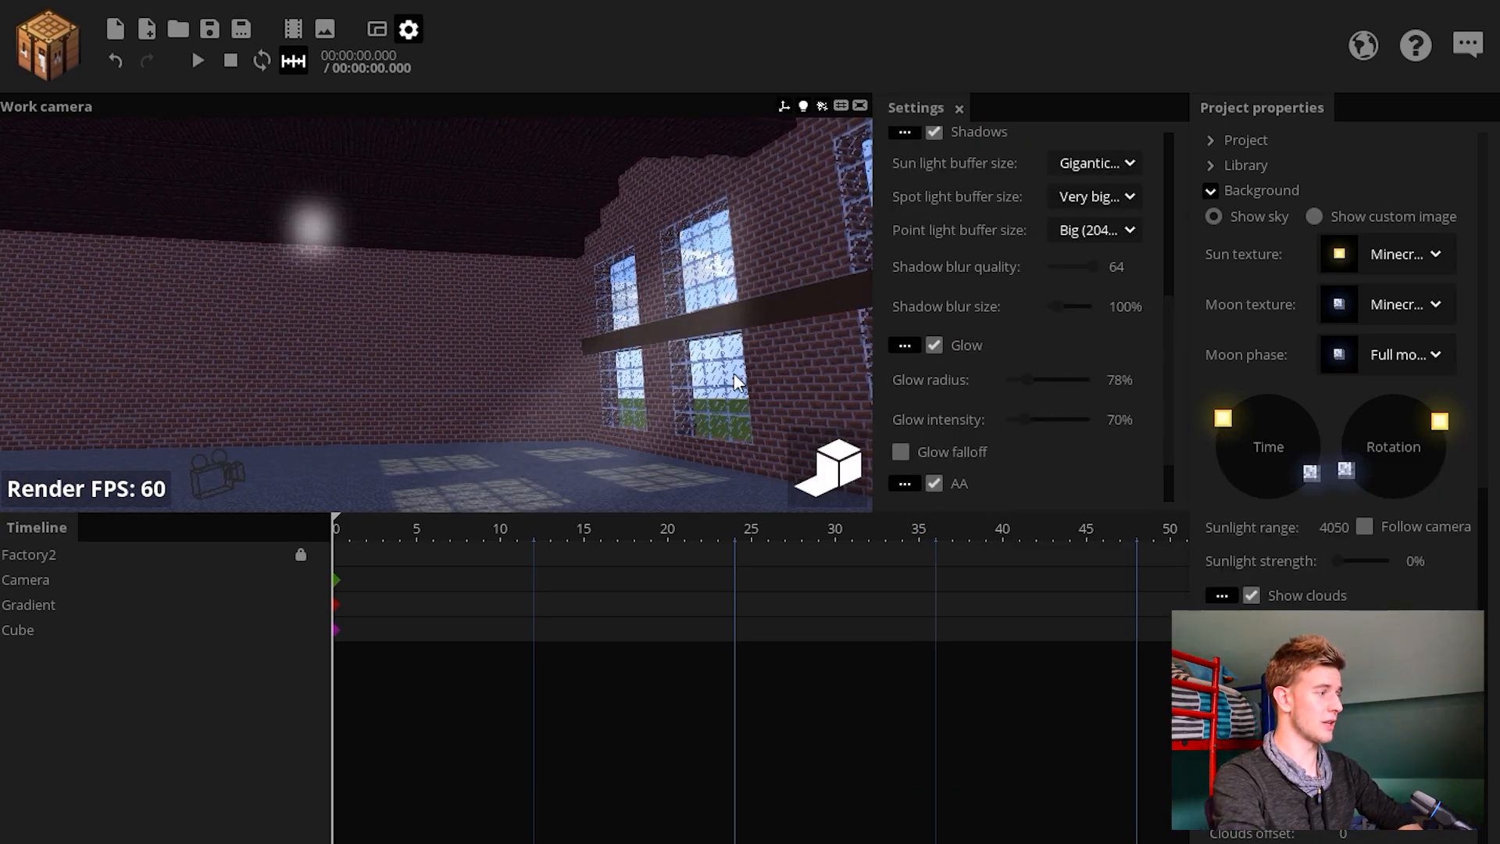
pyautogui.click(18, 630)
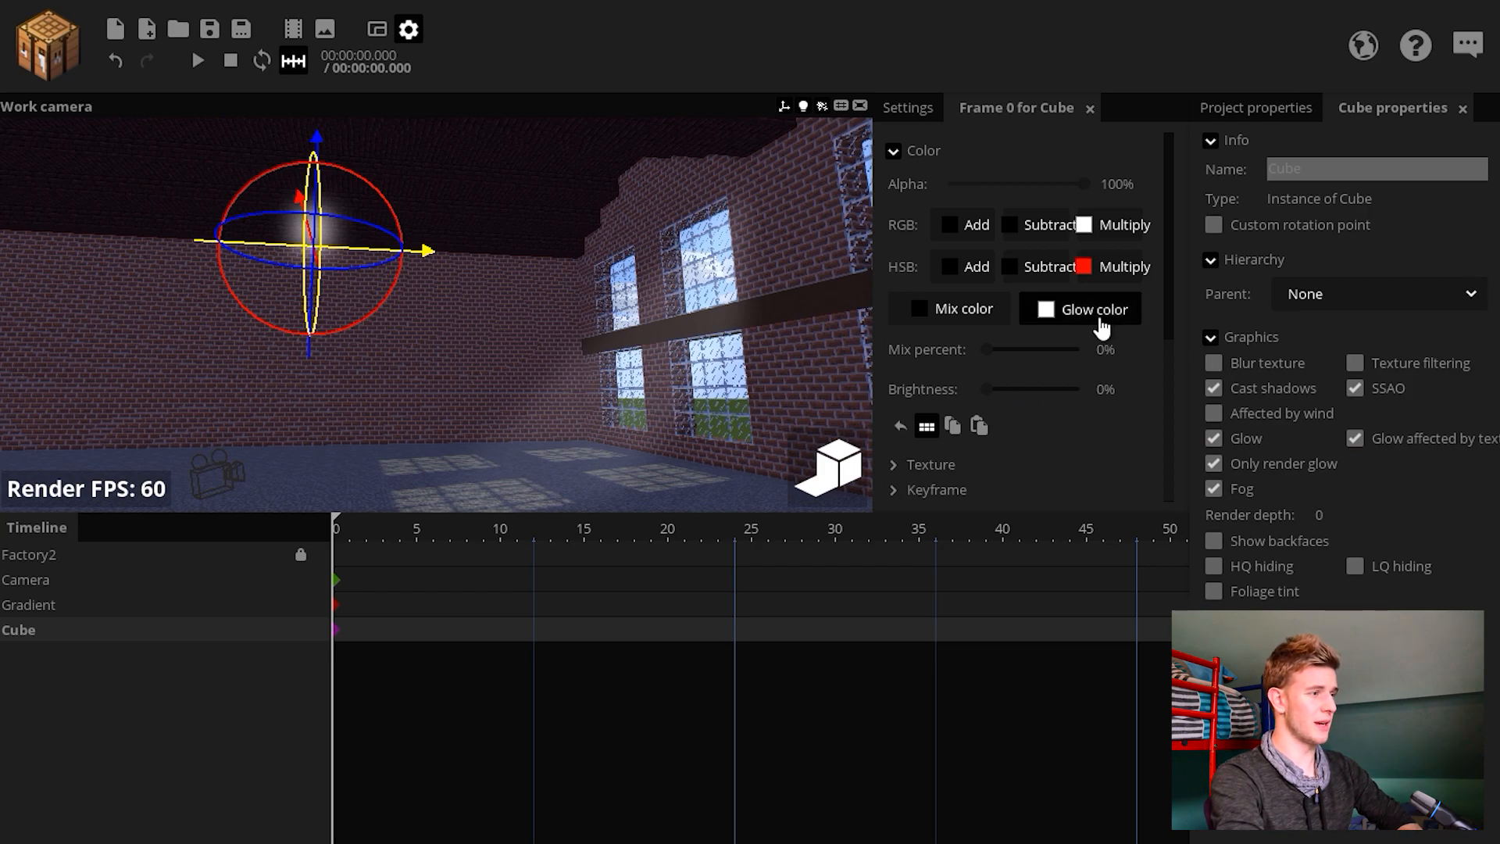
pyautogui.click(907, 108)
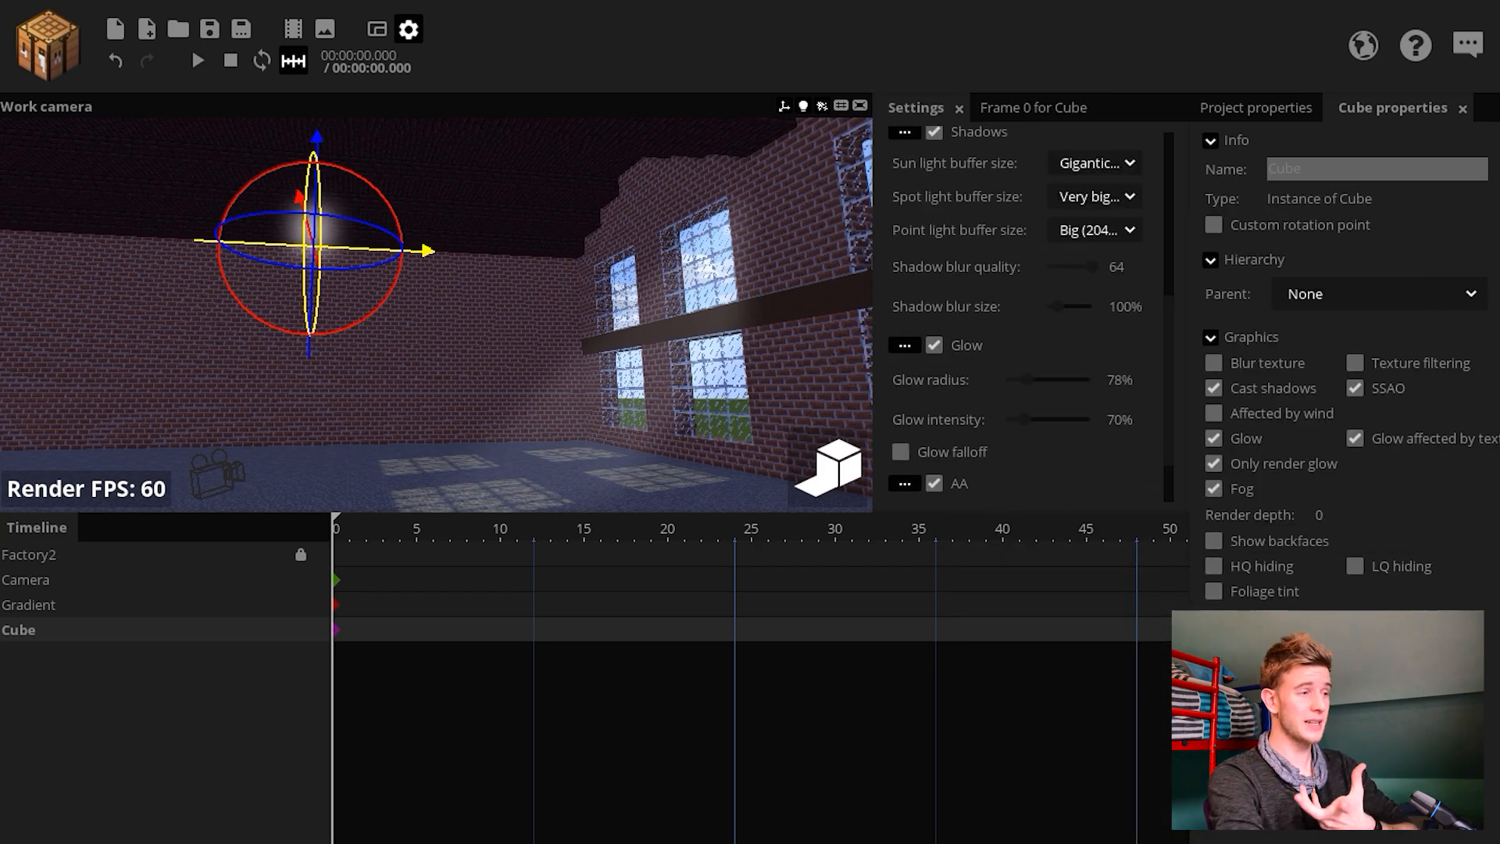
pyautogui.moveTo(1038, 418); pyautogui.dragTo(1096, 419)
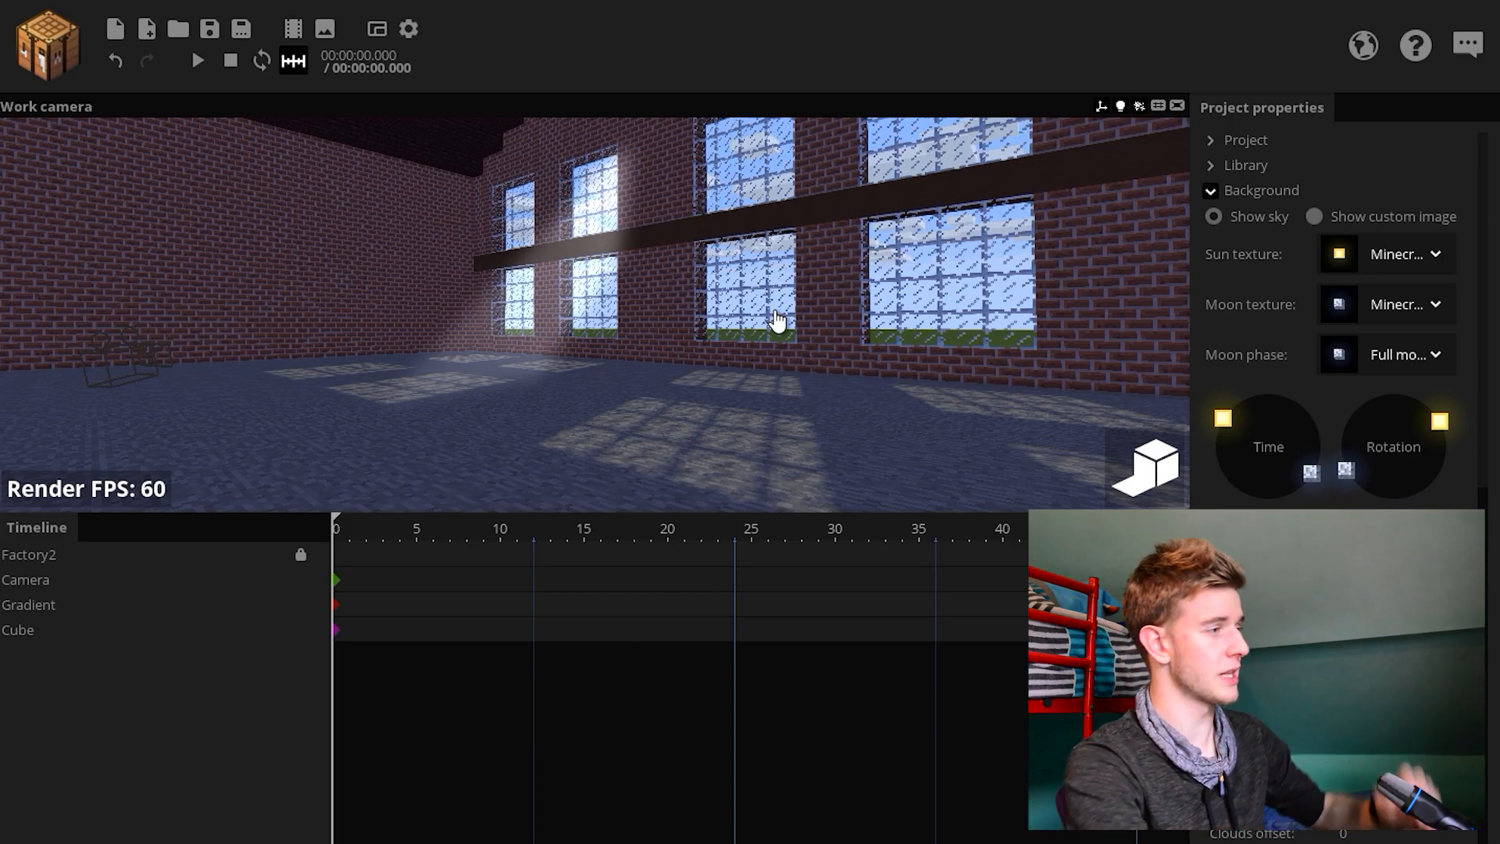
# Step: Enable Mapped texture on the cube and export its map template as 'map' to the Desktop
pyautogui.click(31, 603)
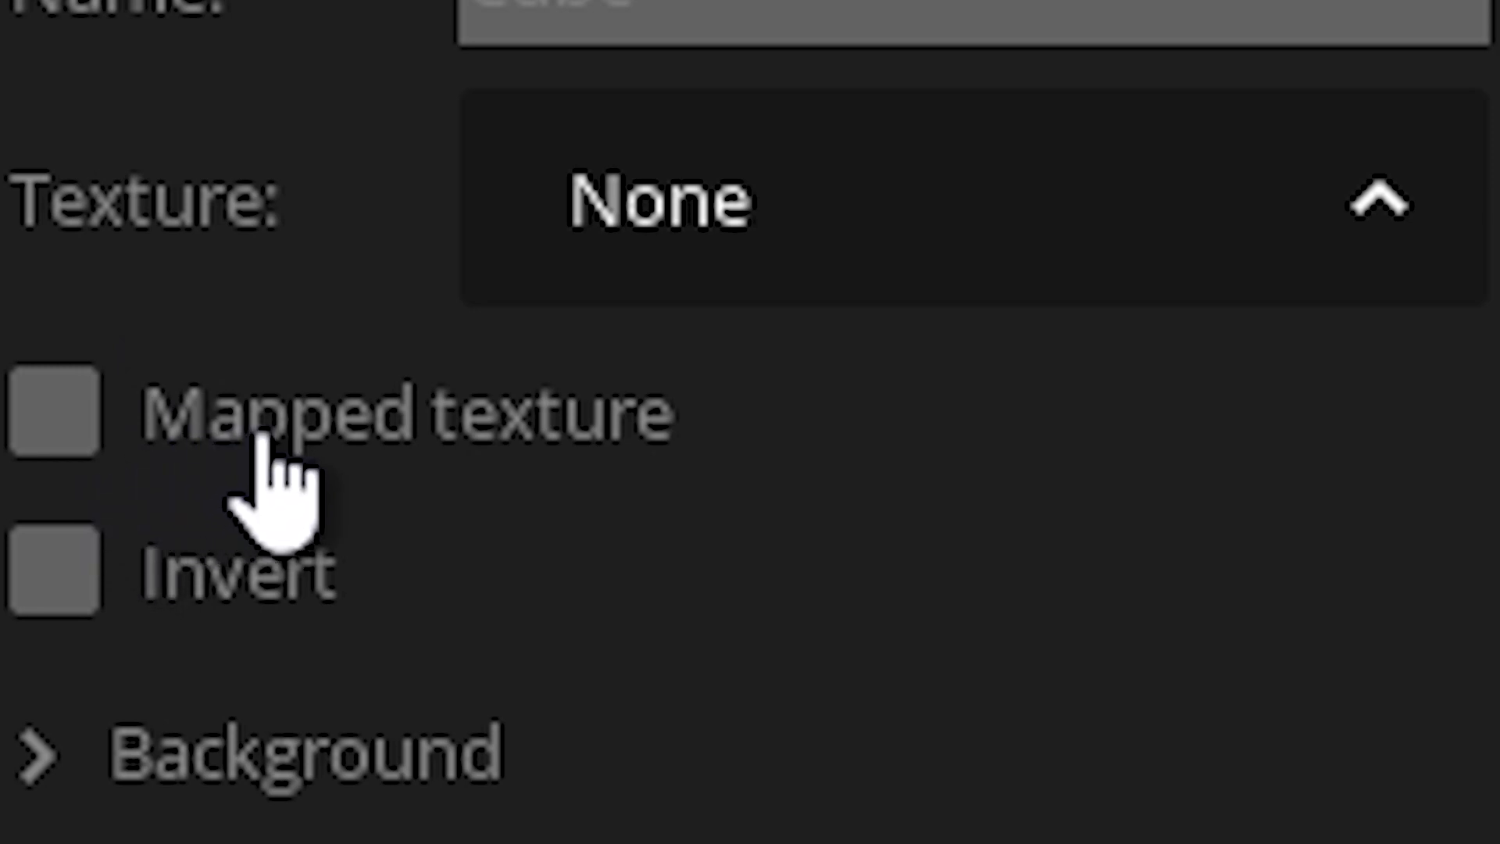
pyautogui.click(53, 413)
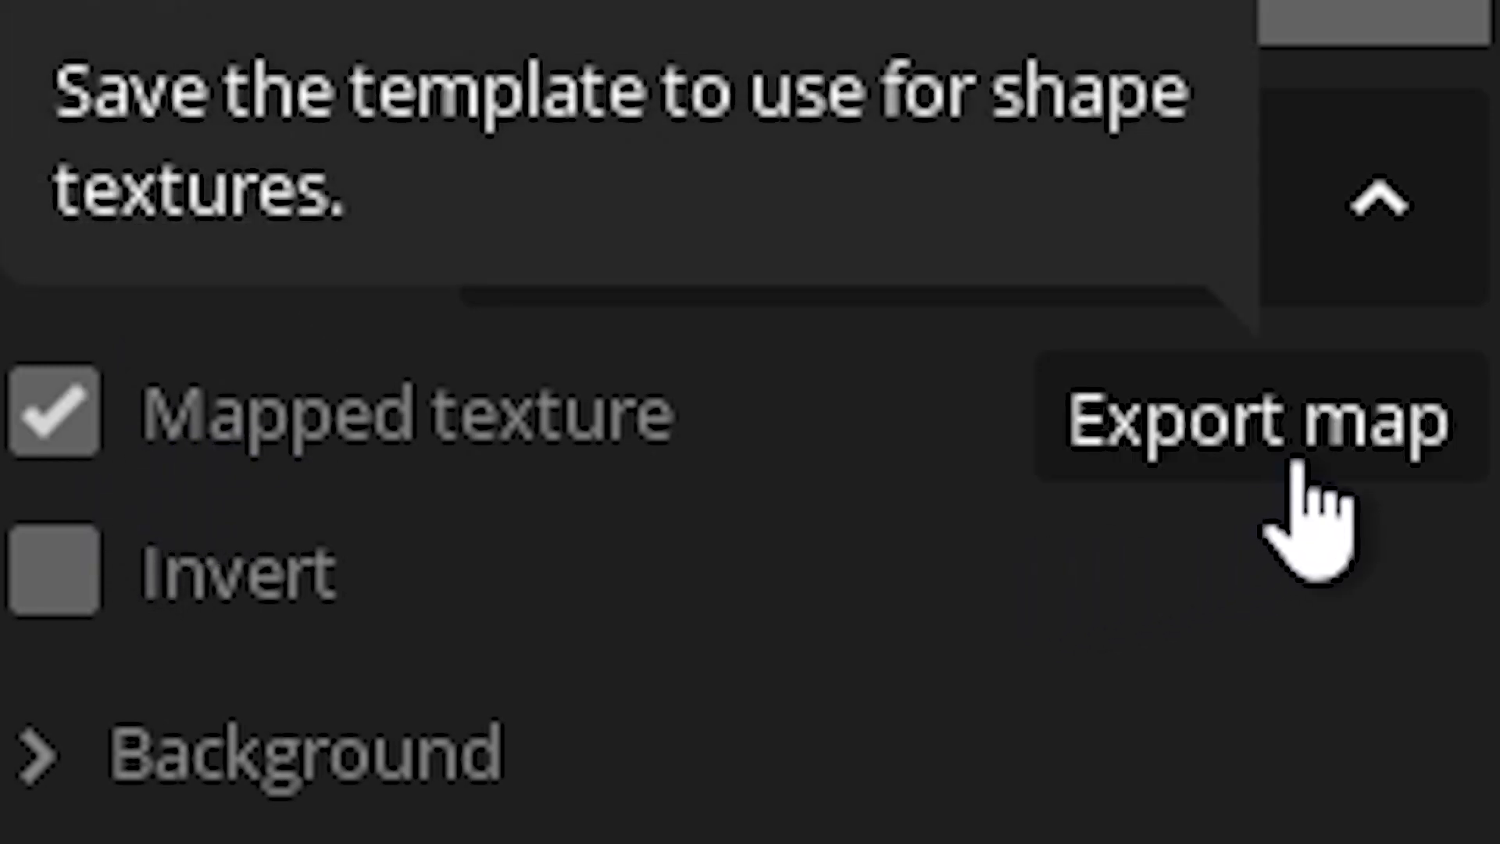
pyautogui.click(1235, 419)
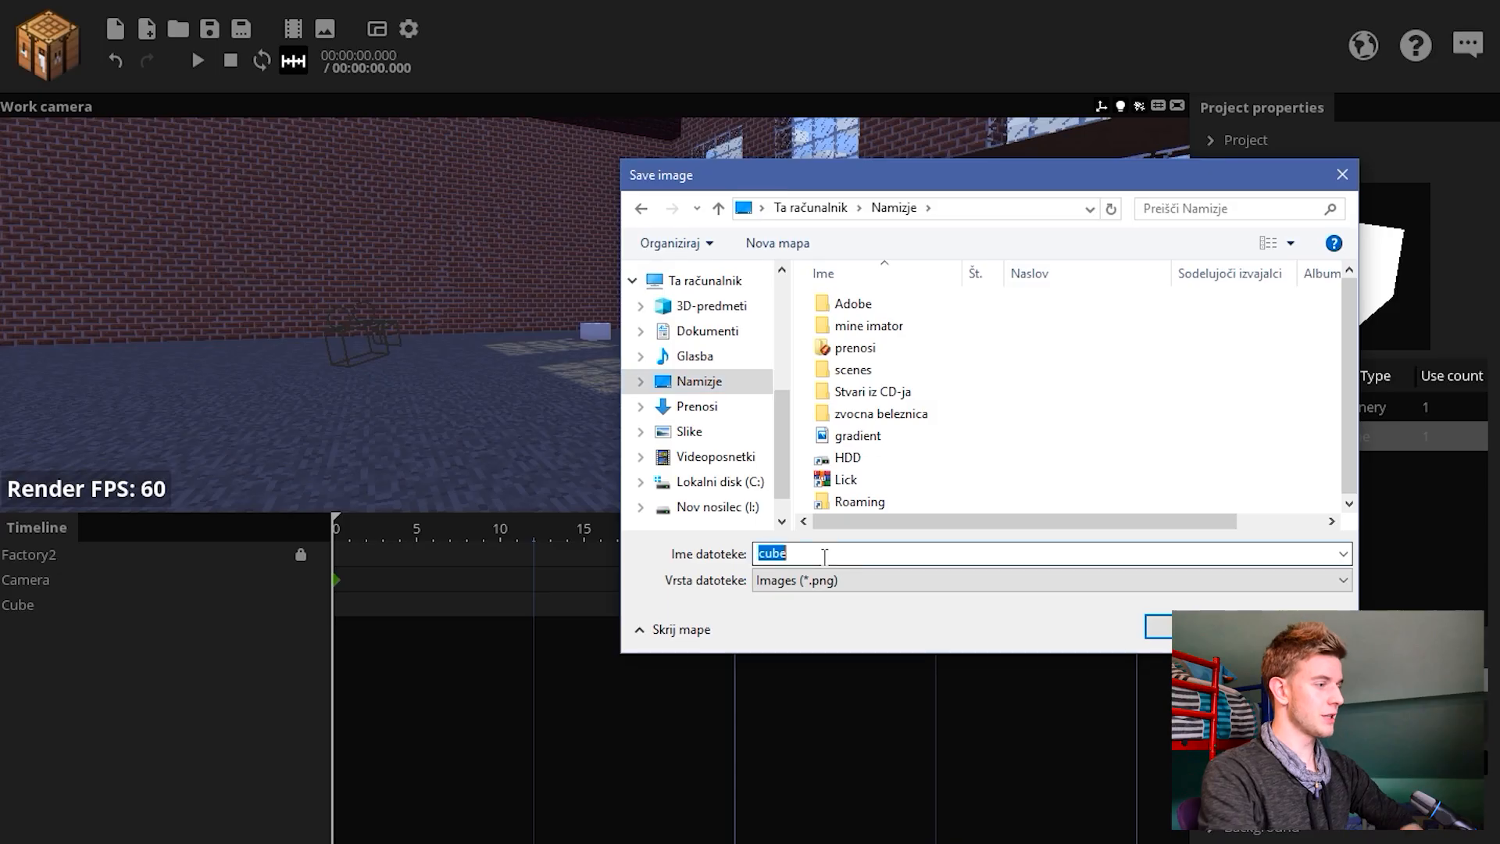
pyautogui.write('ma')
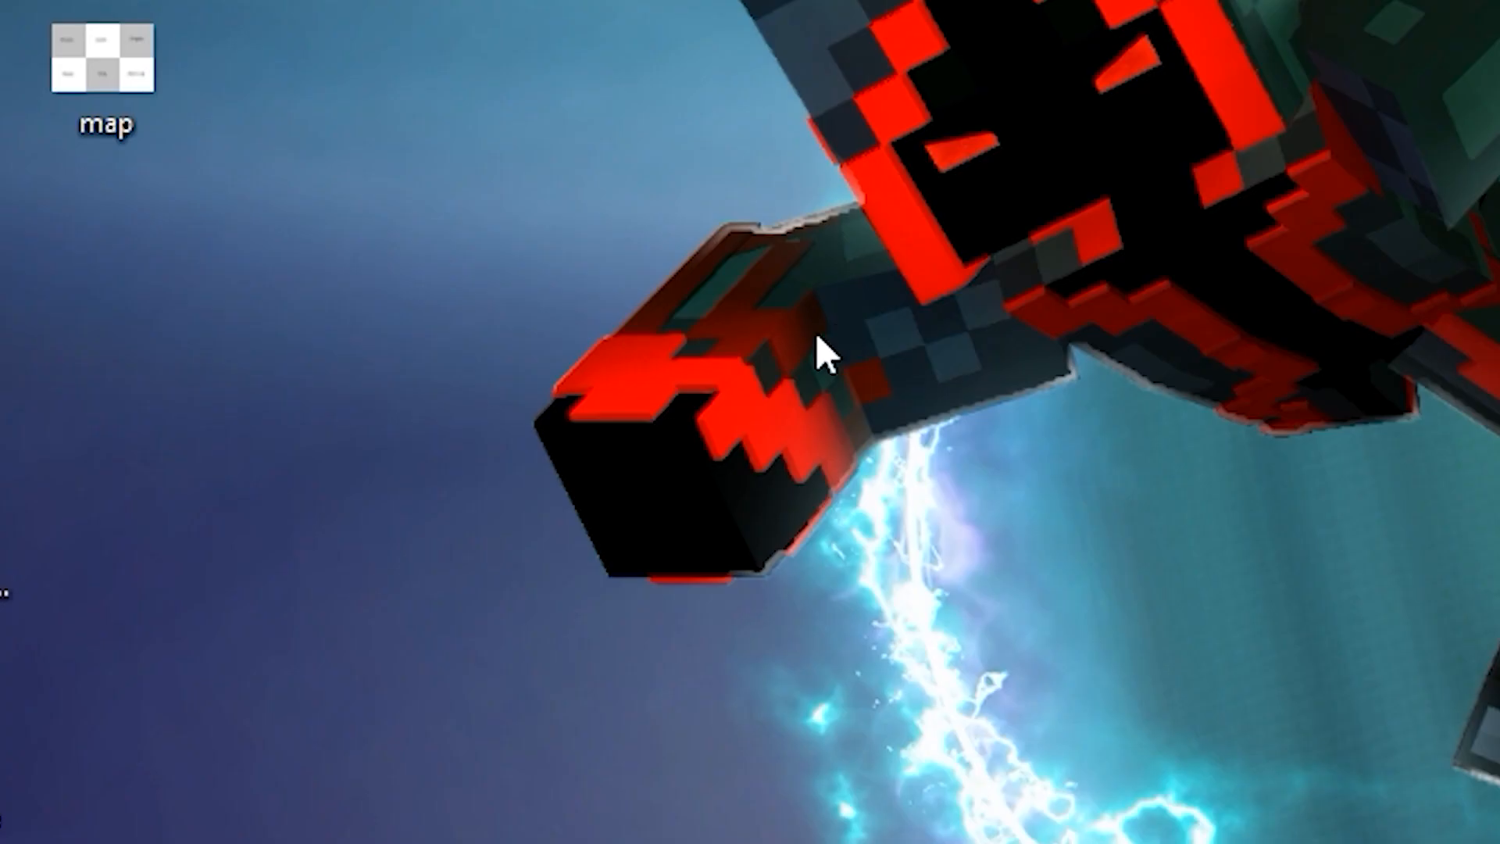
# Step: On a new layer, draw white-to-transparent vertical gradients over the Front and Right faces
pyautogui.rightClick(105, 67)
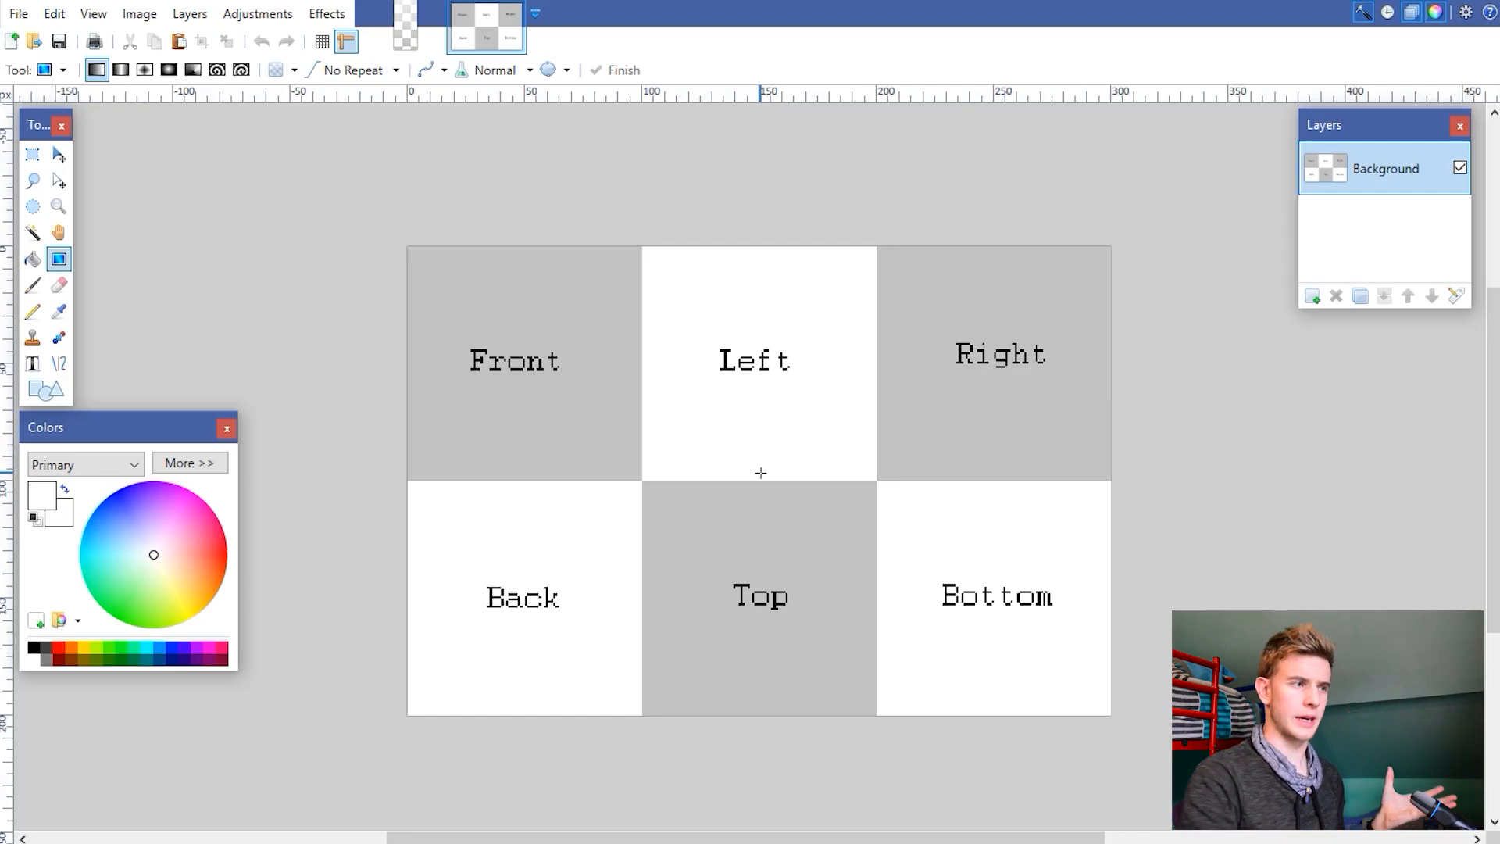
pyautogui.click(32, 284)
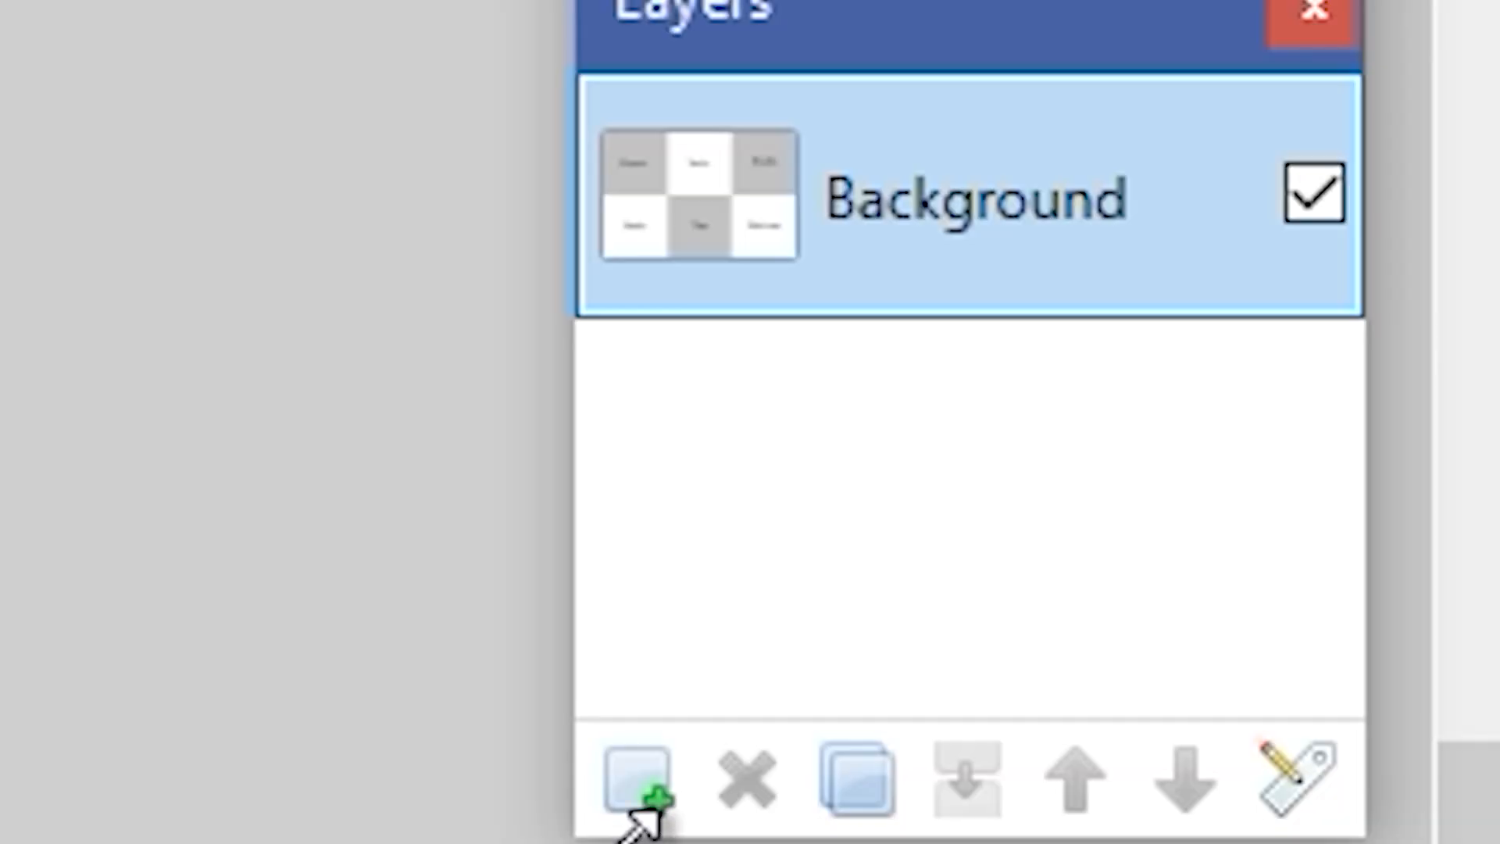
pyautogui.click(634, 779)
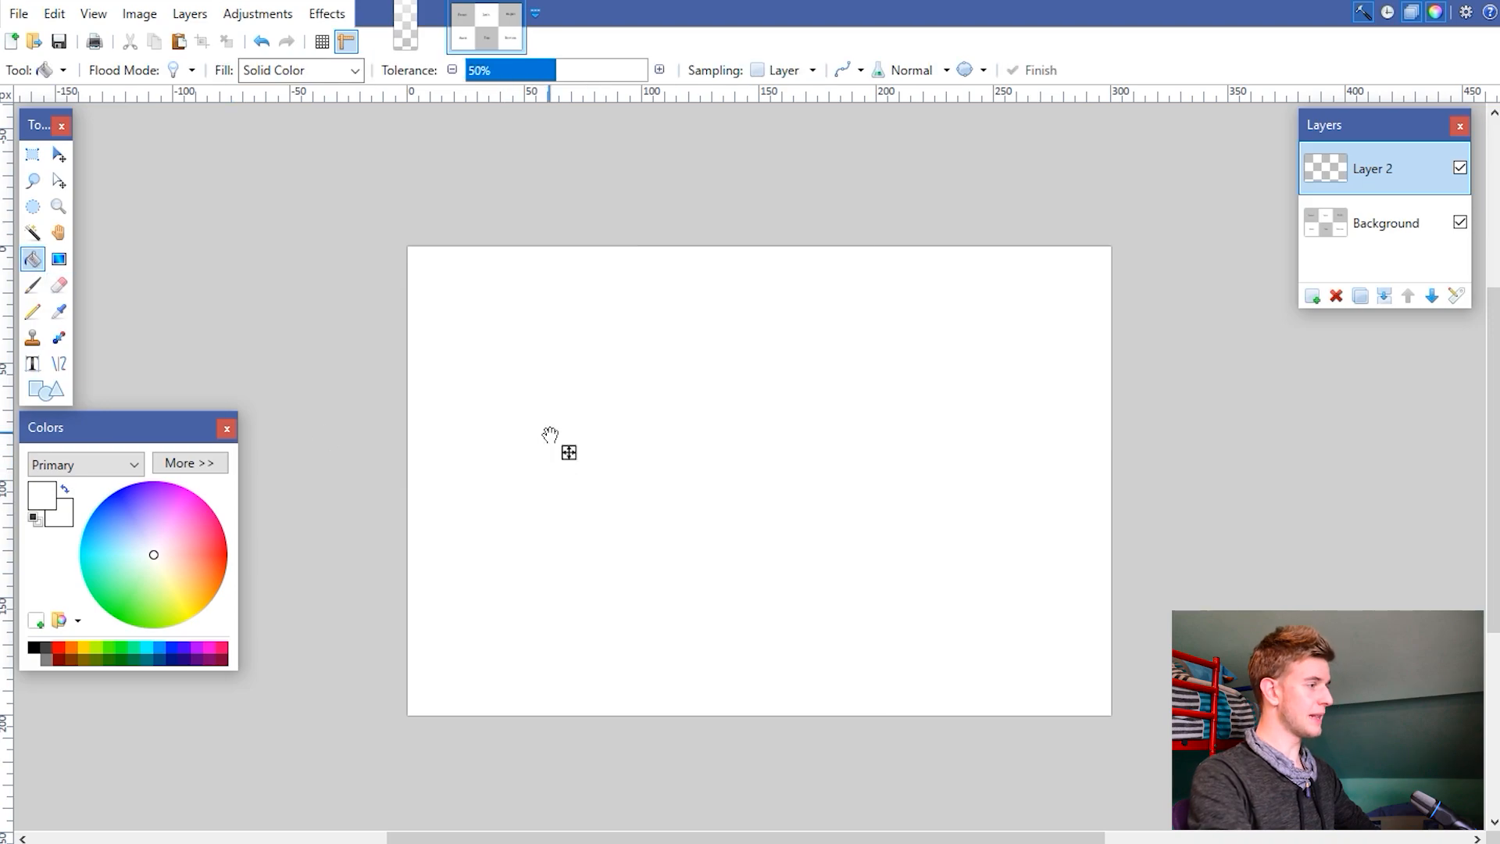
pyautogui.click(58, 258)
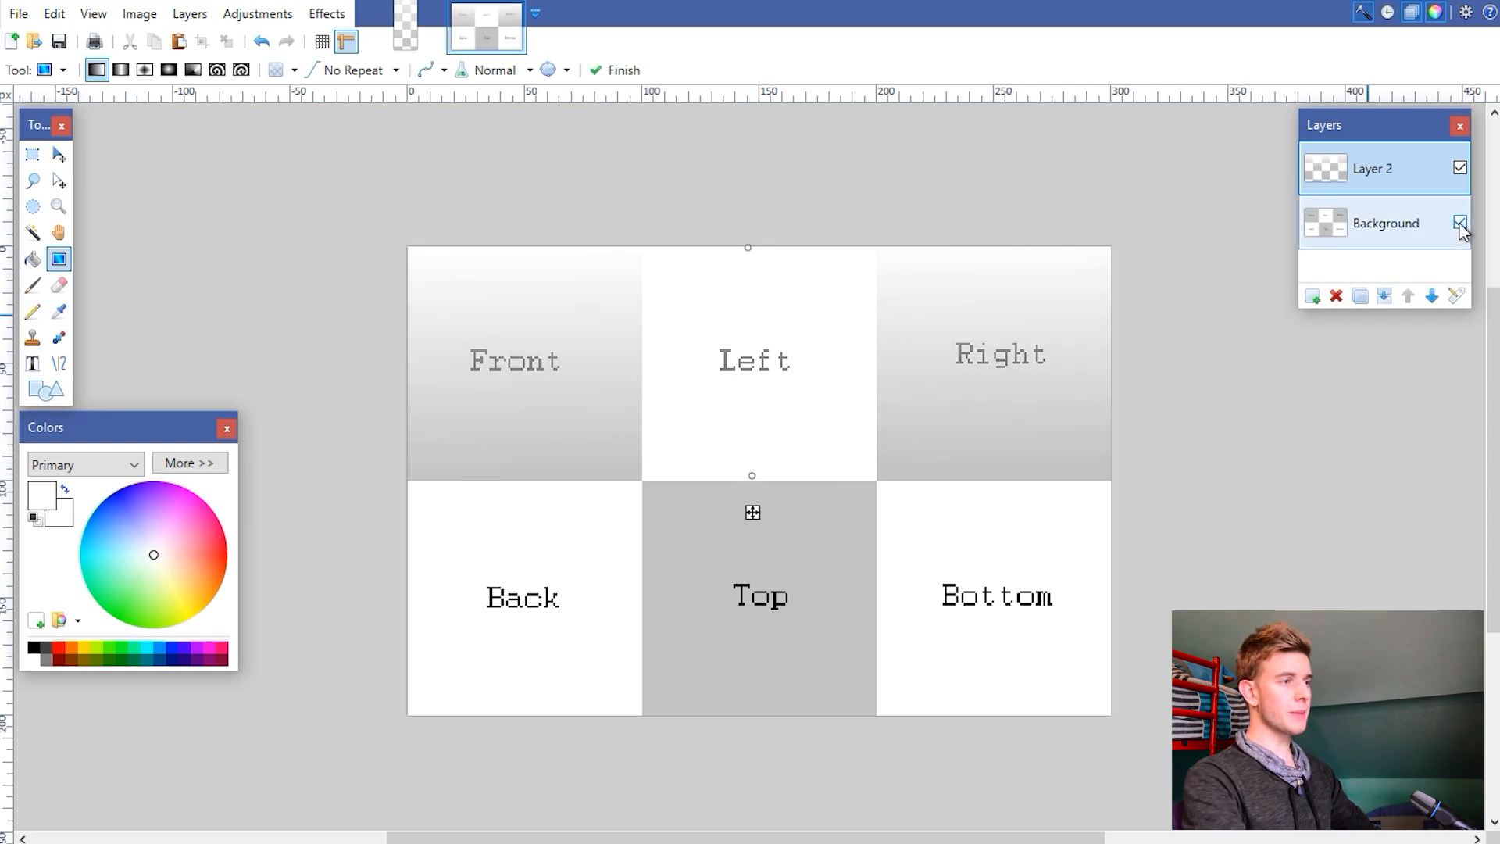
pyautogui.click(1458, 222)
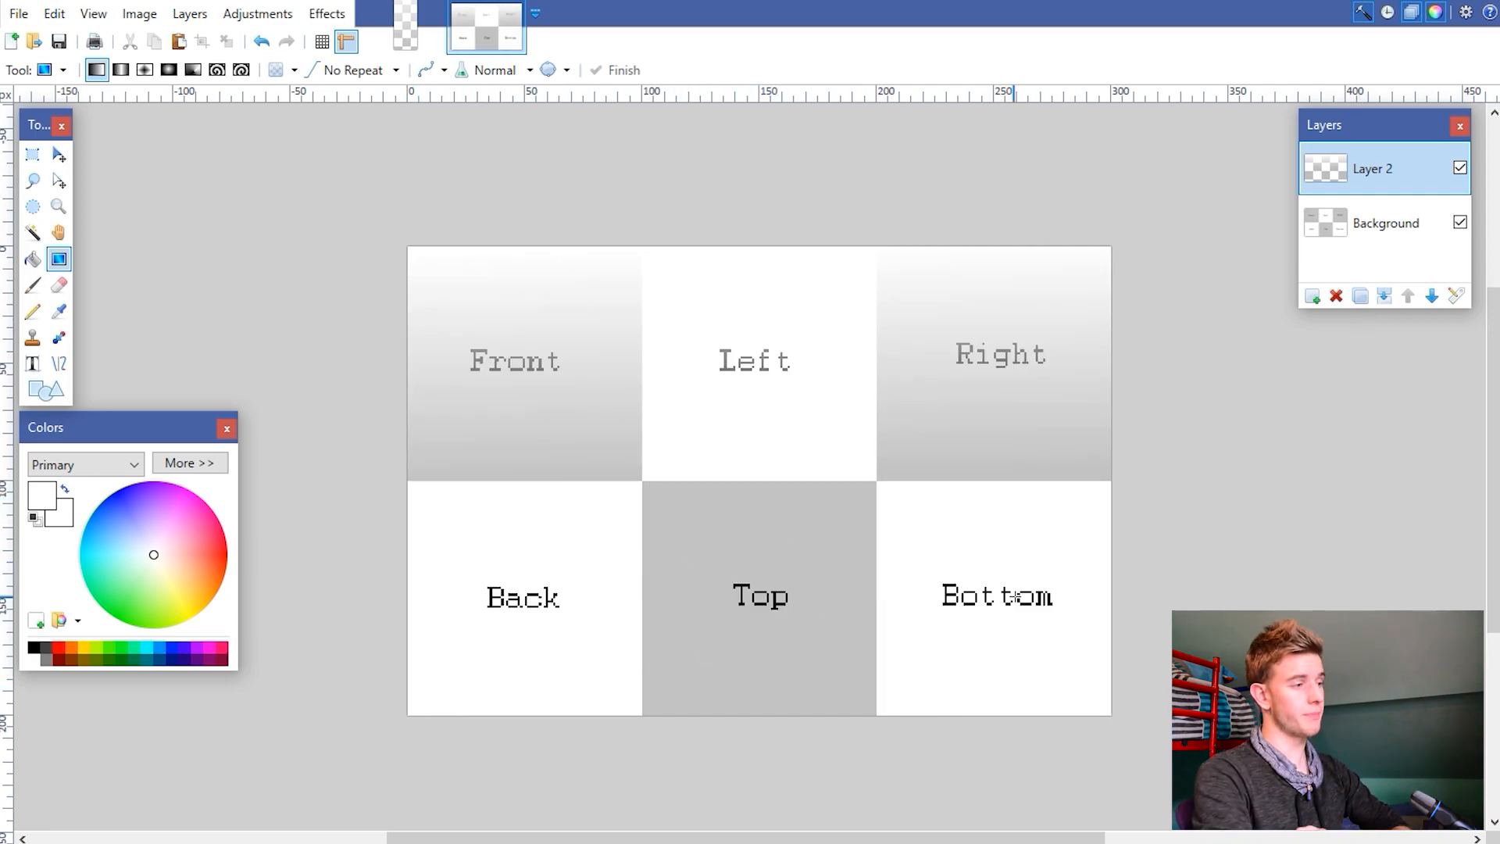
pyautogui.moveTo(139, 198)
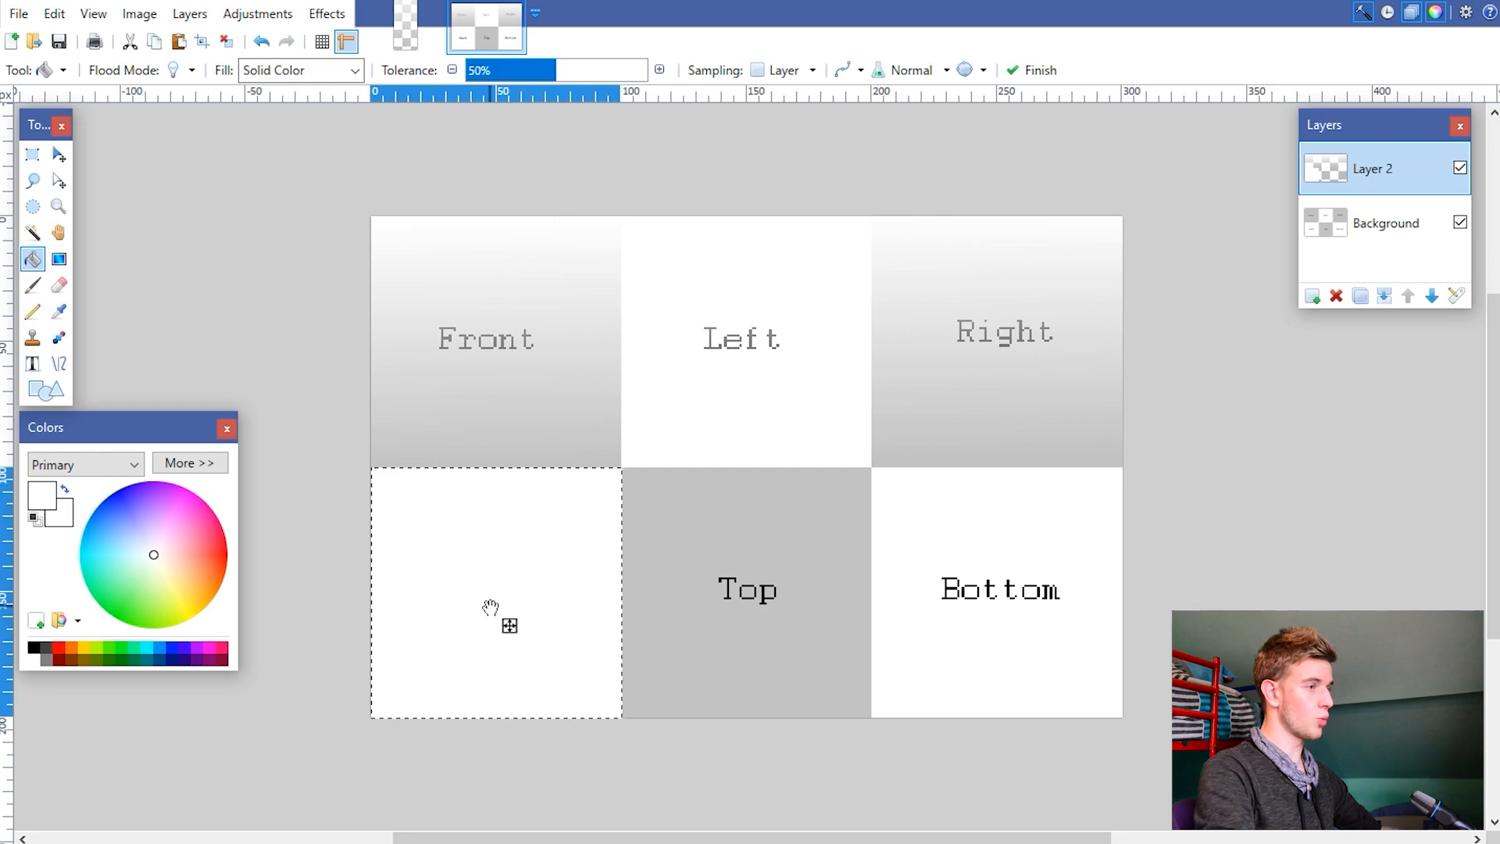
# Step: Fade the Back face, fill the Top face solid, and hide the Background layer
pyautogui.click(58, 258)
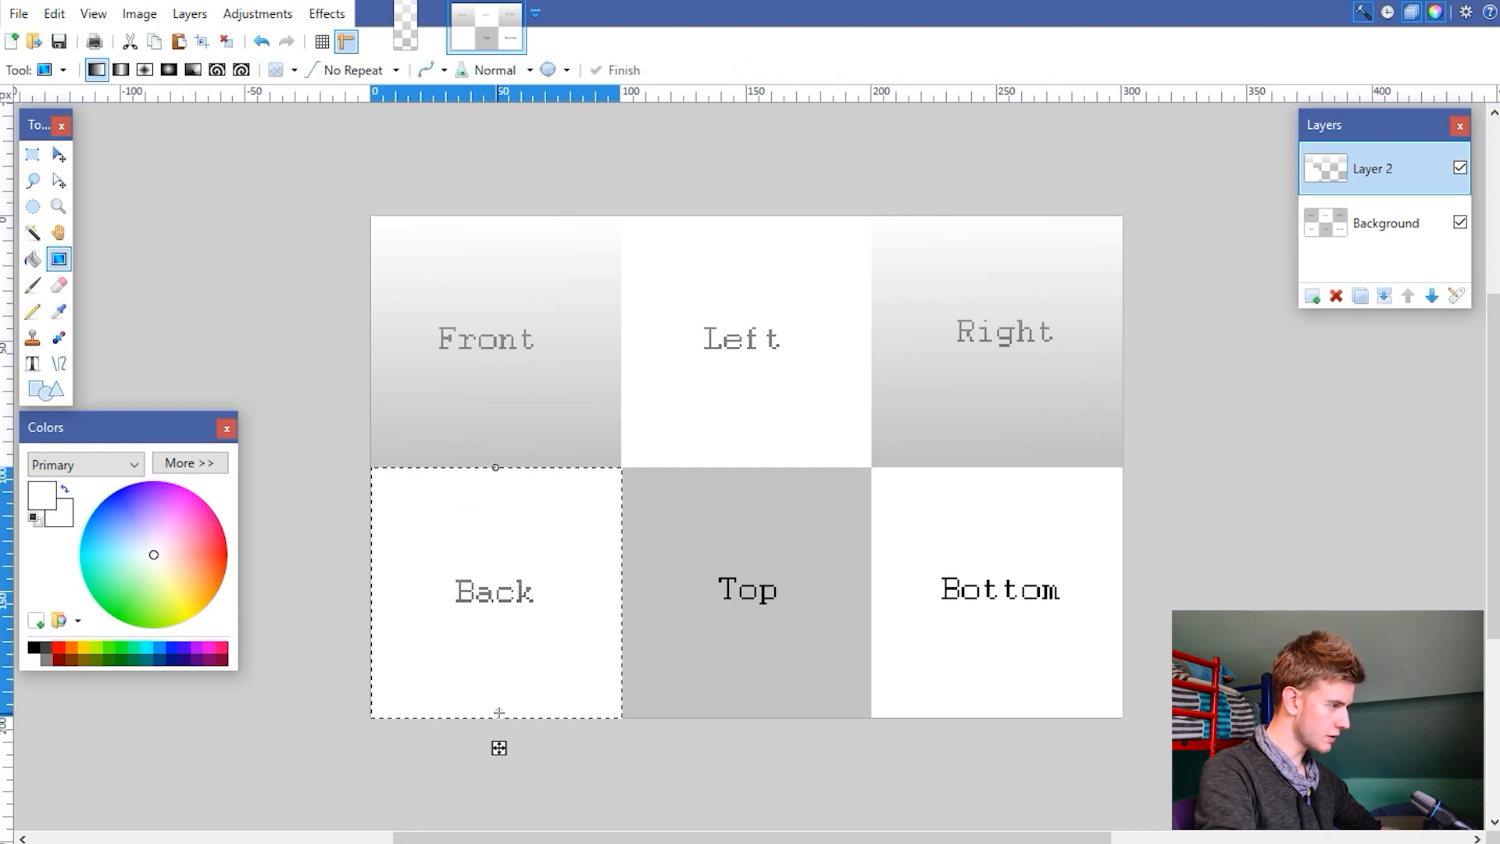
pyautogui.click(1460, 222)
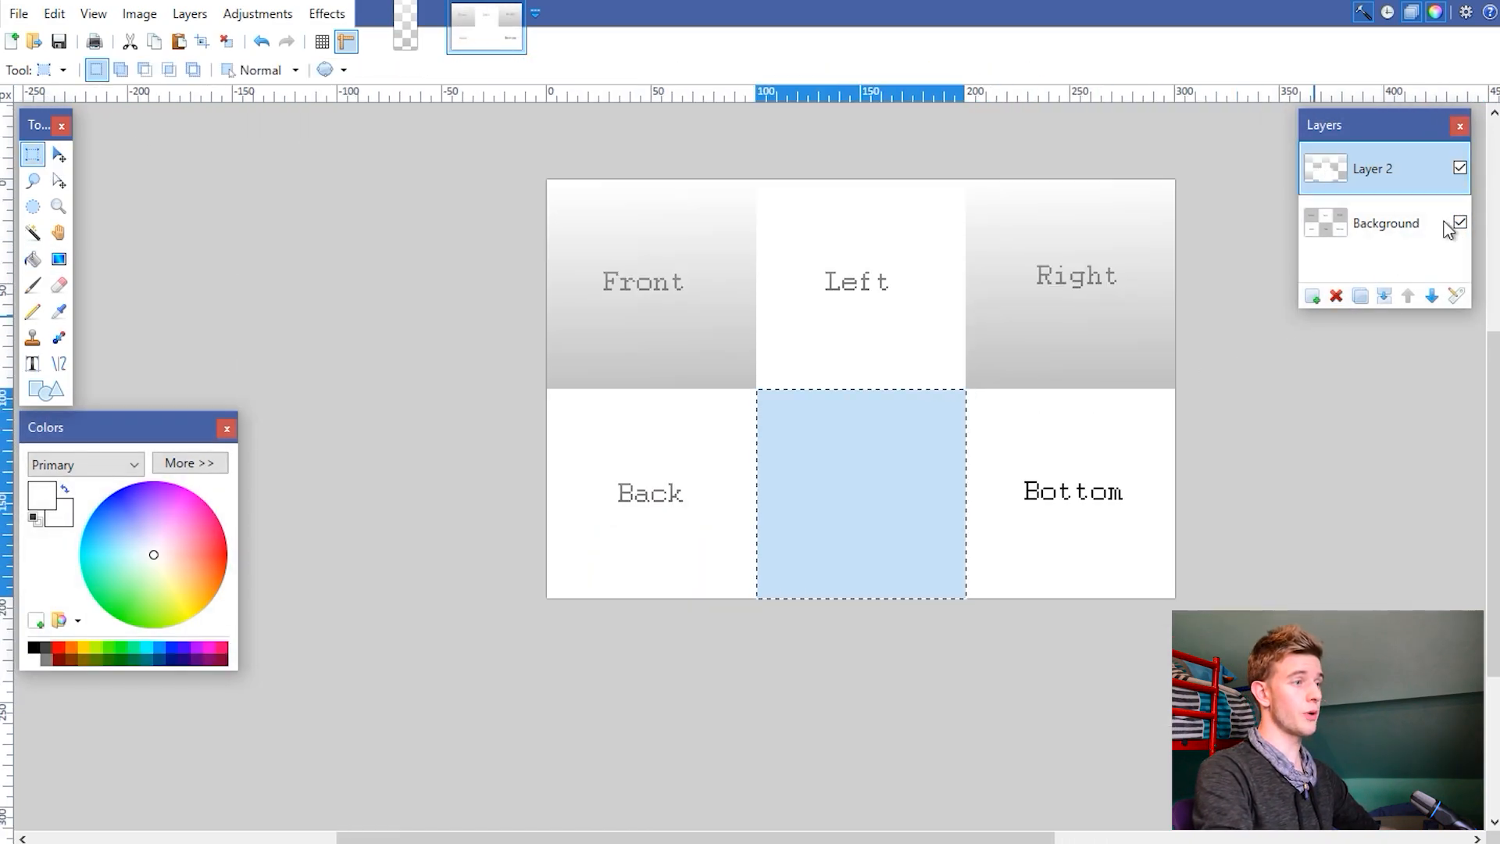
pyautogui.click(1460, 223)
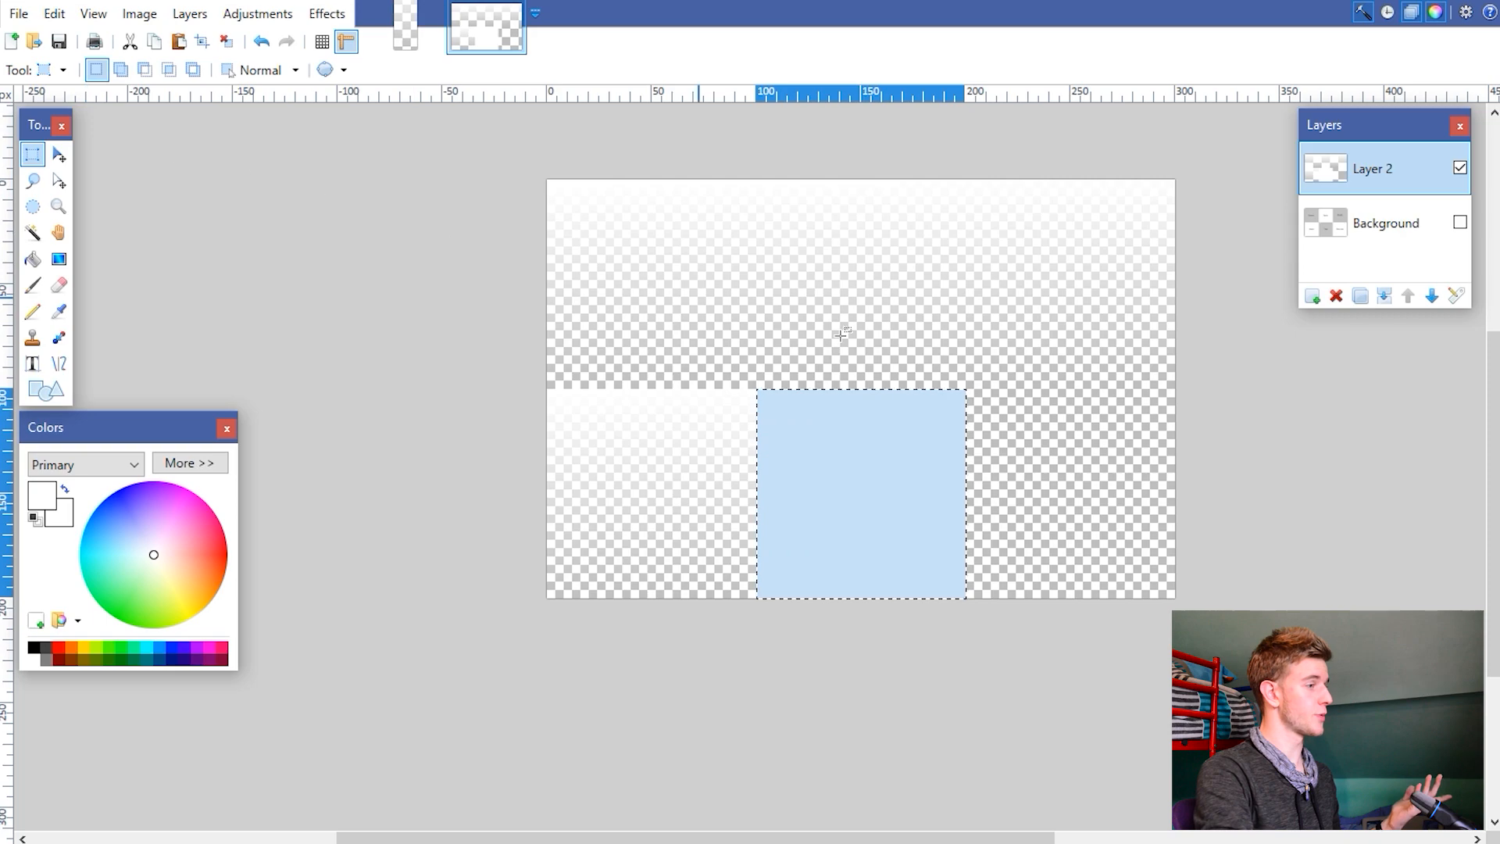
pyautogui.click(17, 12)
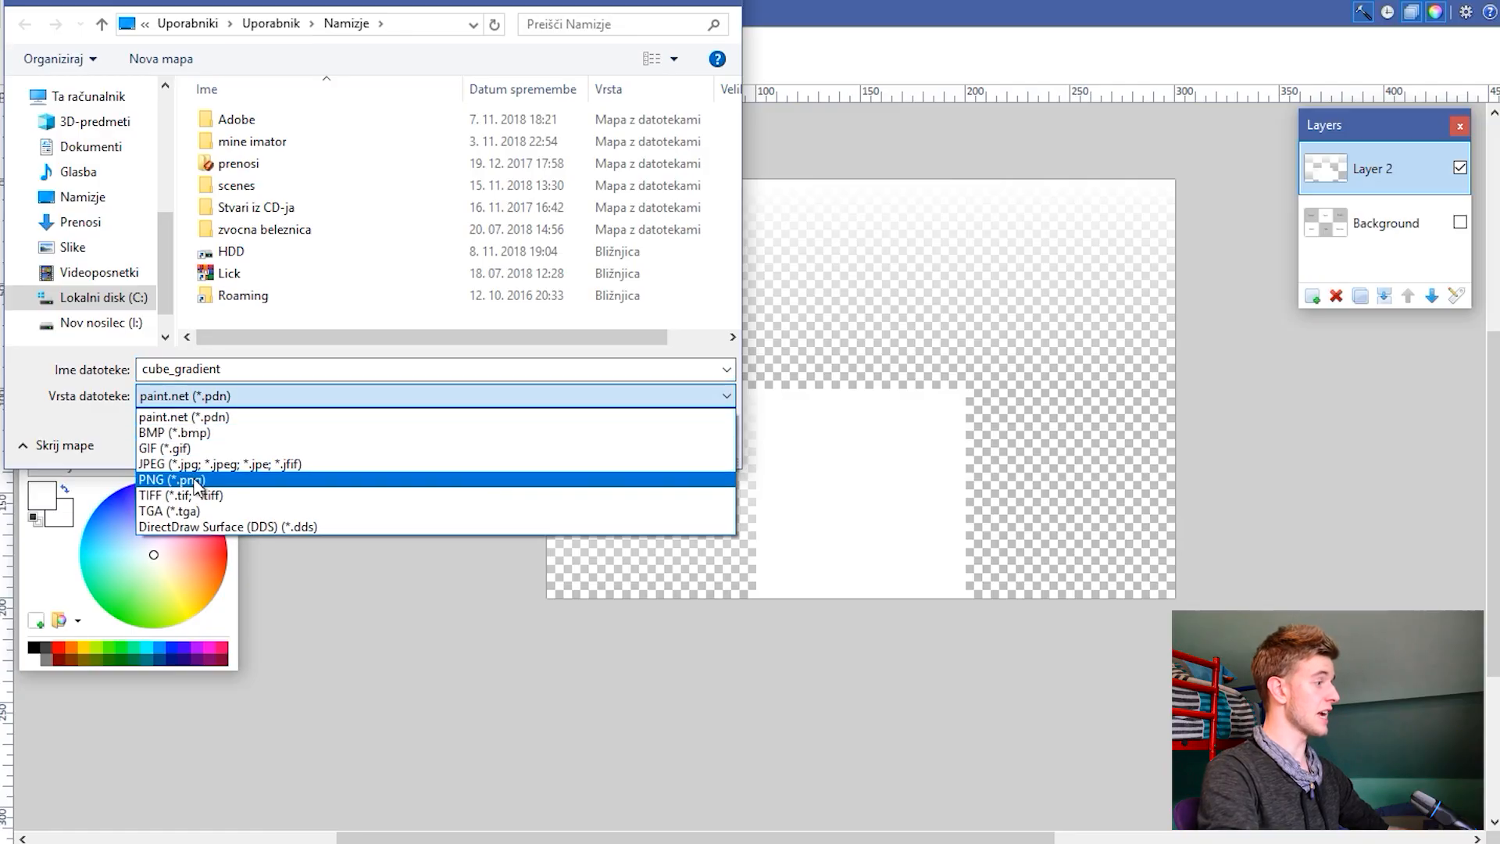
# Step: Save the texture as cube_gradient in PNG format
pyautogui.click(172, 479)
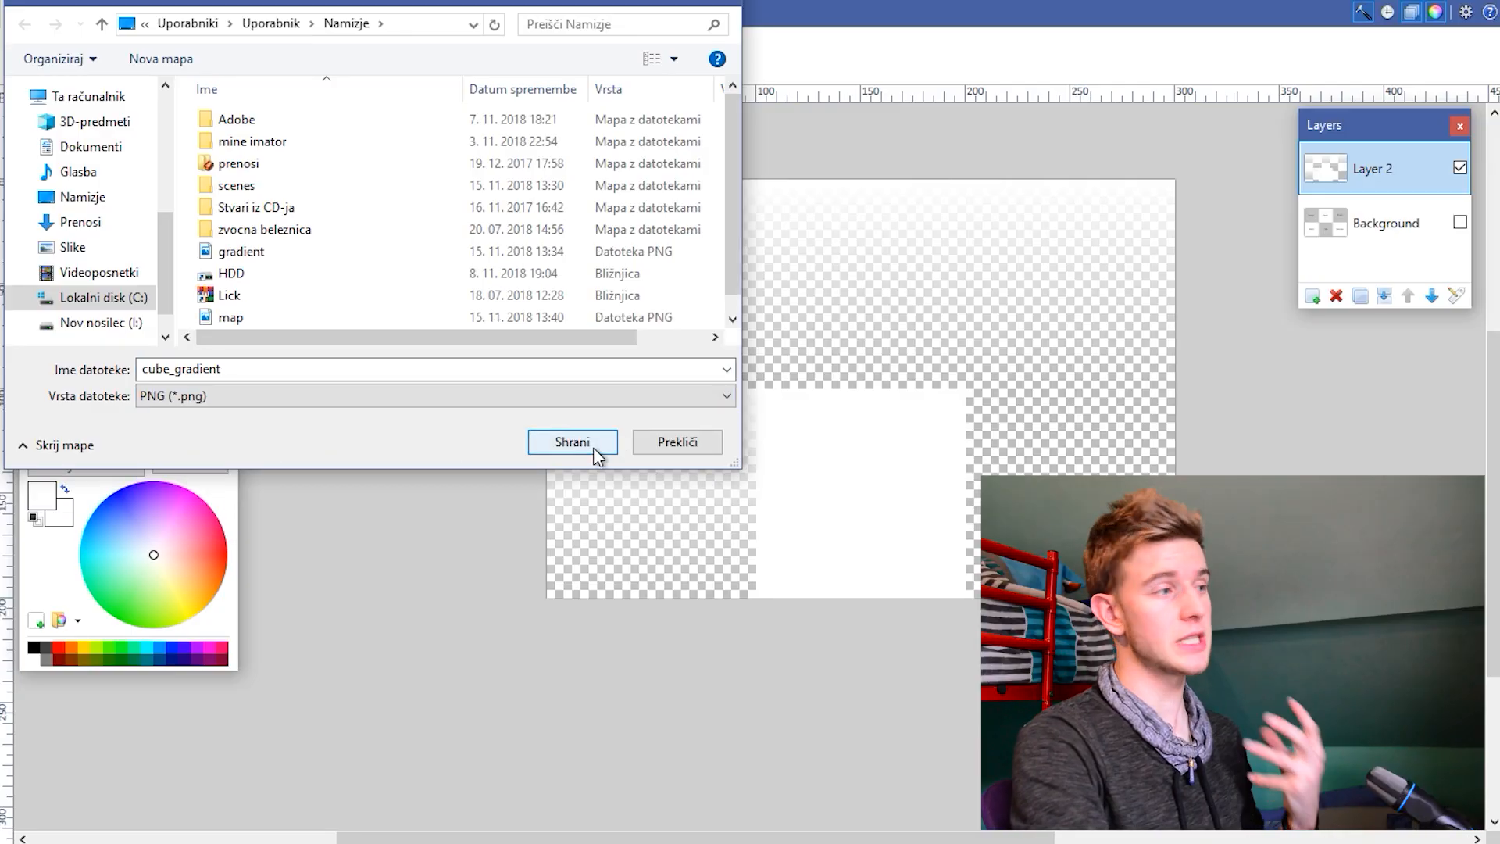
pyautogui.click(572, 441)
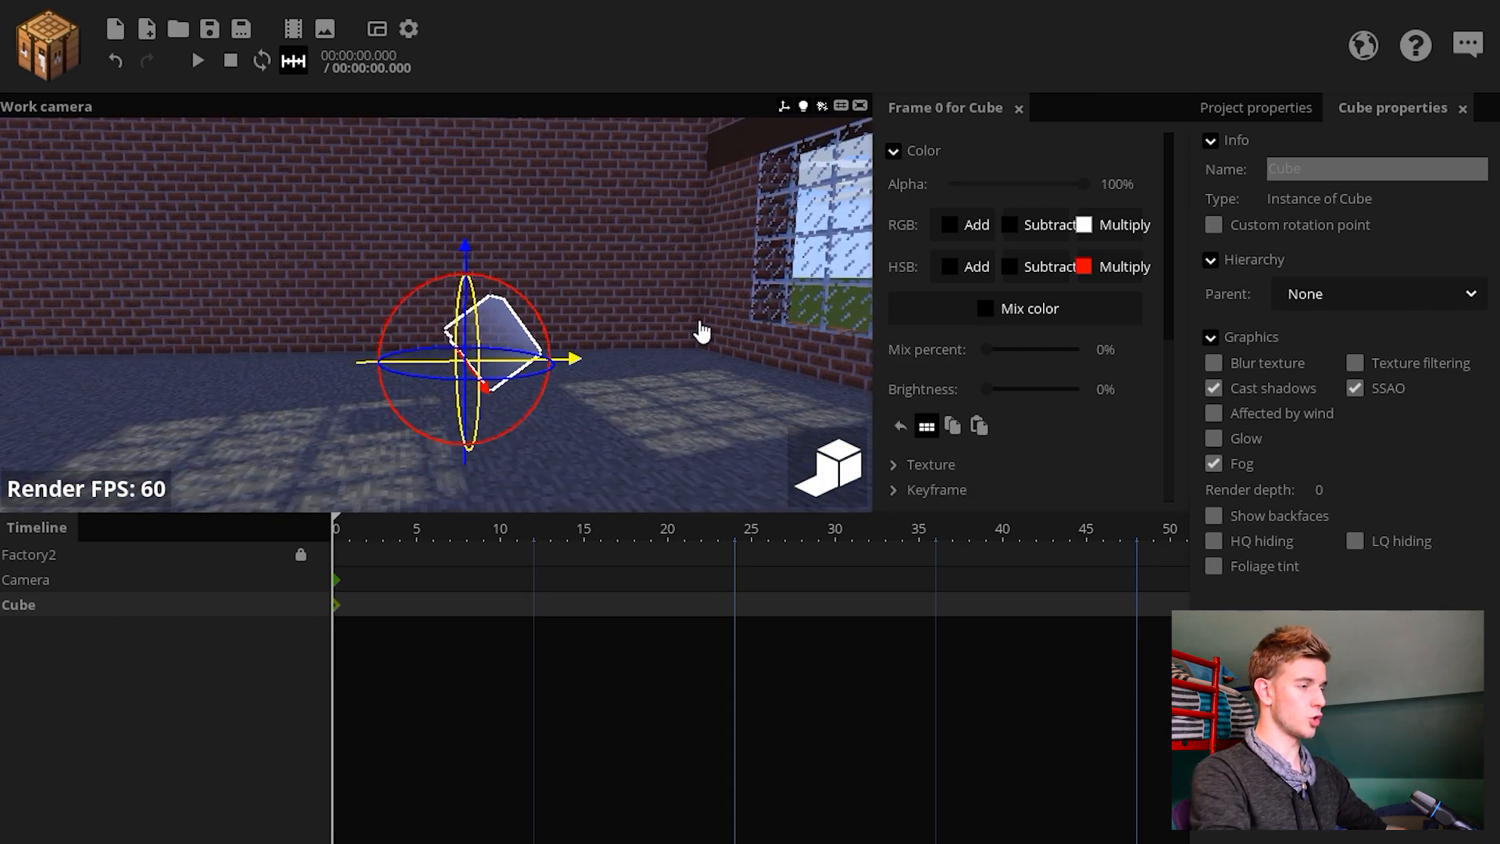
# Step: Set a custom rotation point at Y 8 and scale the cube to 2.75/18.04/3.48, tilted toward the floor
pyautogui.click(1214, 226)
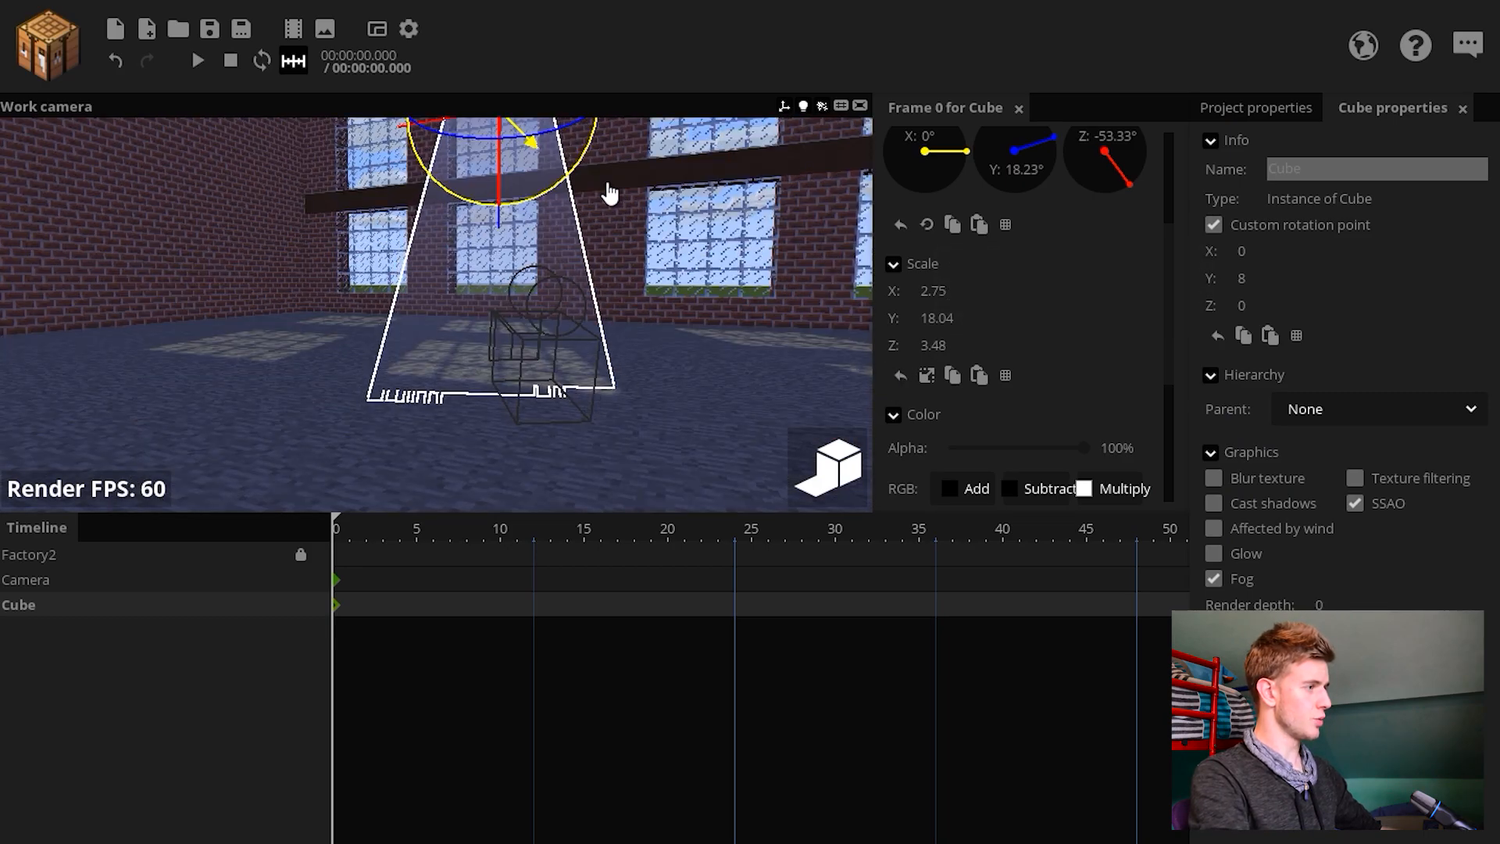
pyautogui.moveTo(612, 194); pyautogui.dragTo(536, 153)
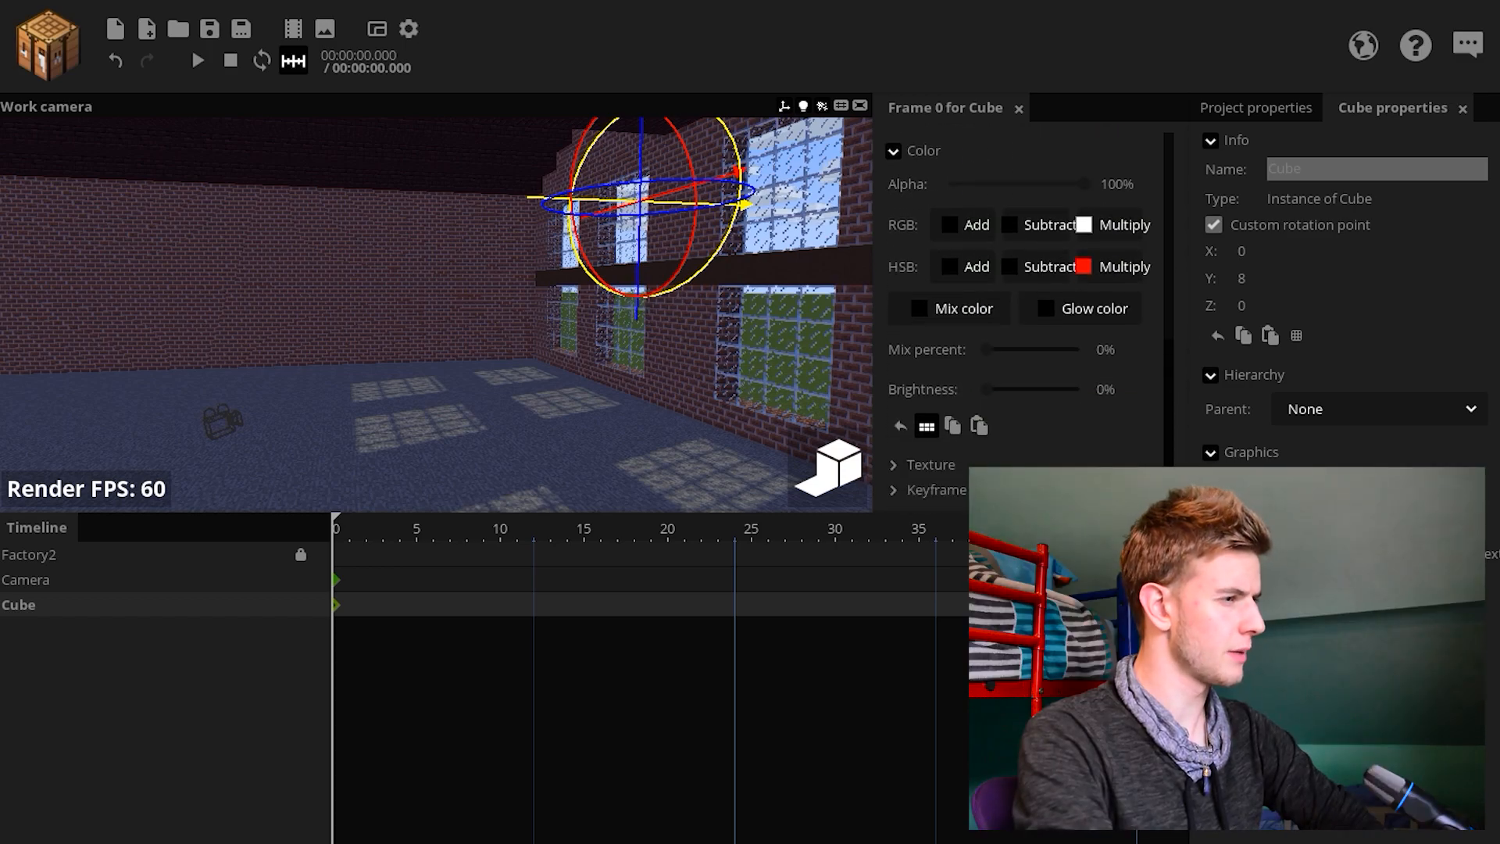
# Step: Enable Glow and Only render glow on the cube, with dark gray glow color 494949
pyautogui.click(1092, 308)
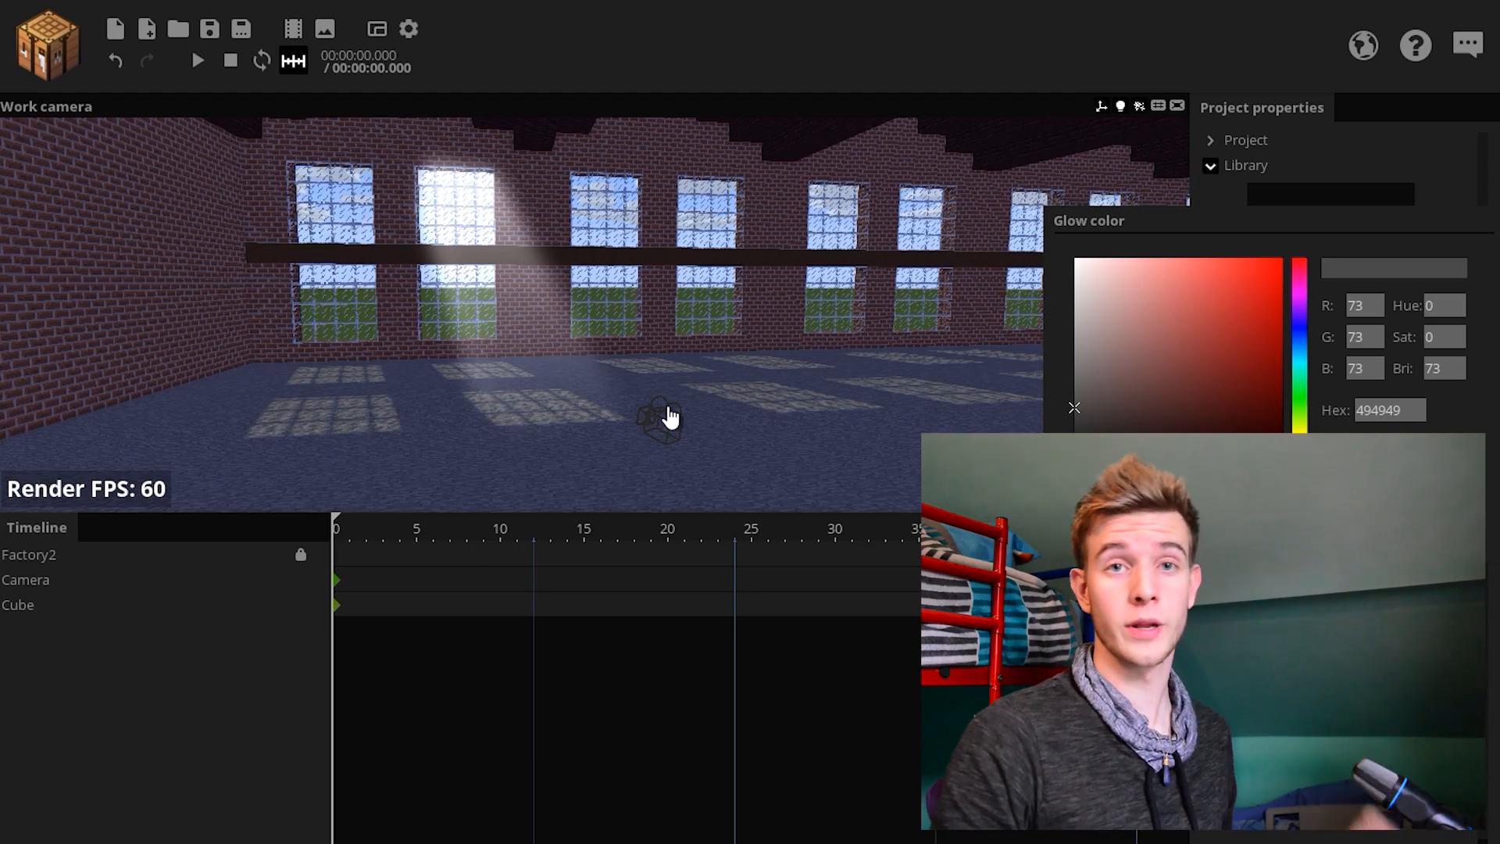
pyautogui.moveTo(703, 445)
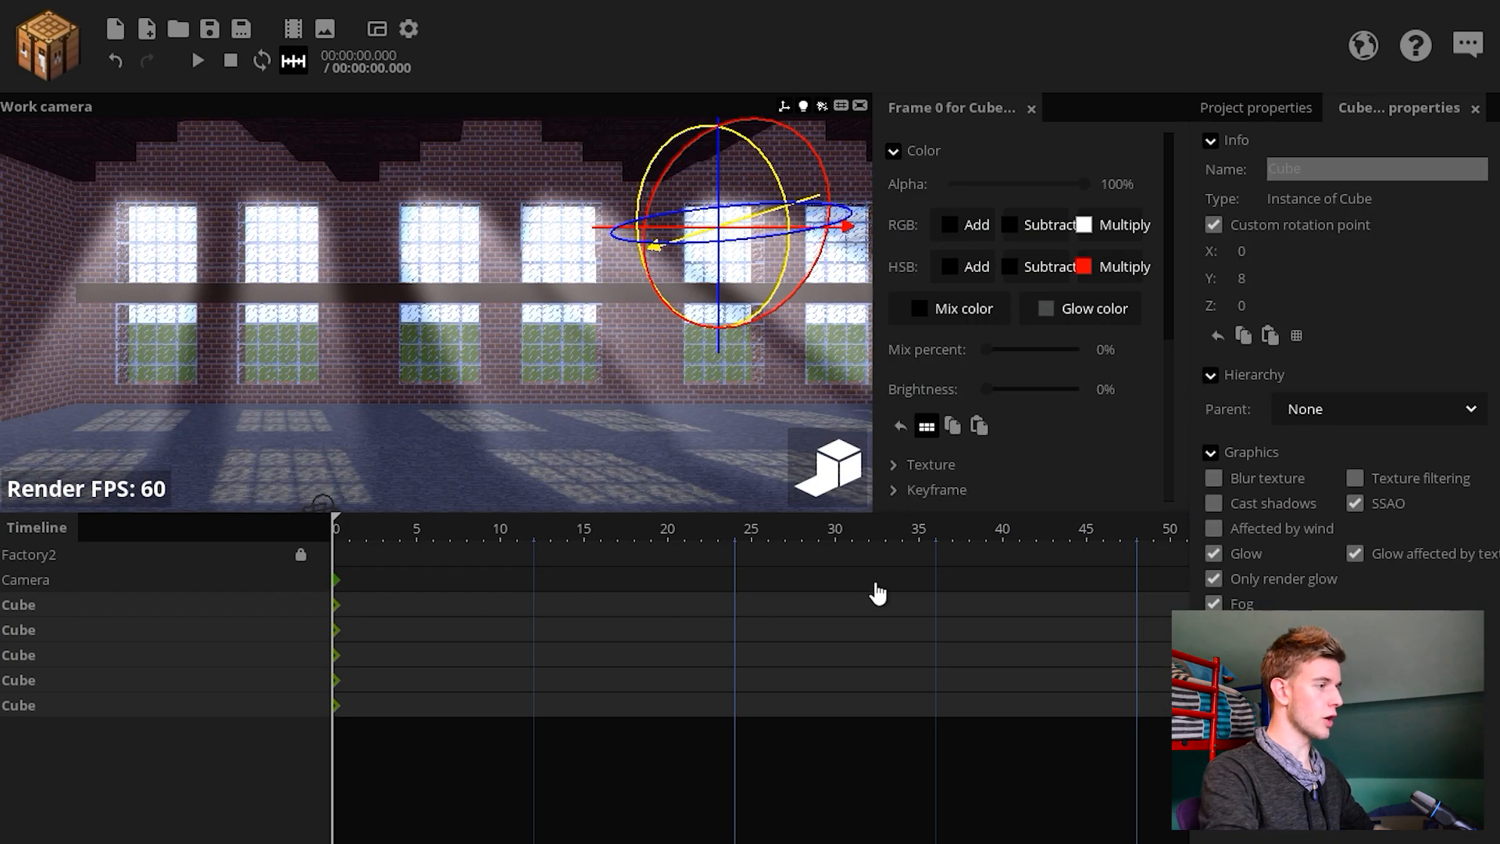
# Step: Change the shaft's glow color to a dim yellow tint, hex 454637
pyautogui.click(1092, 308)
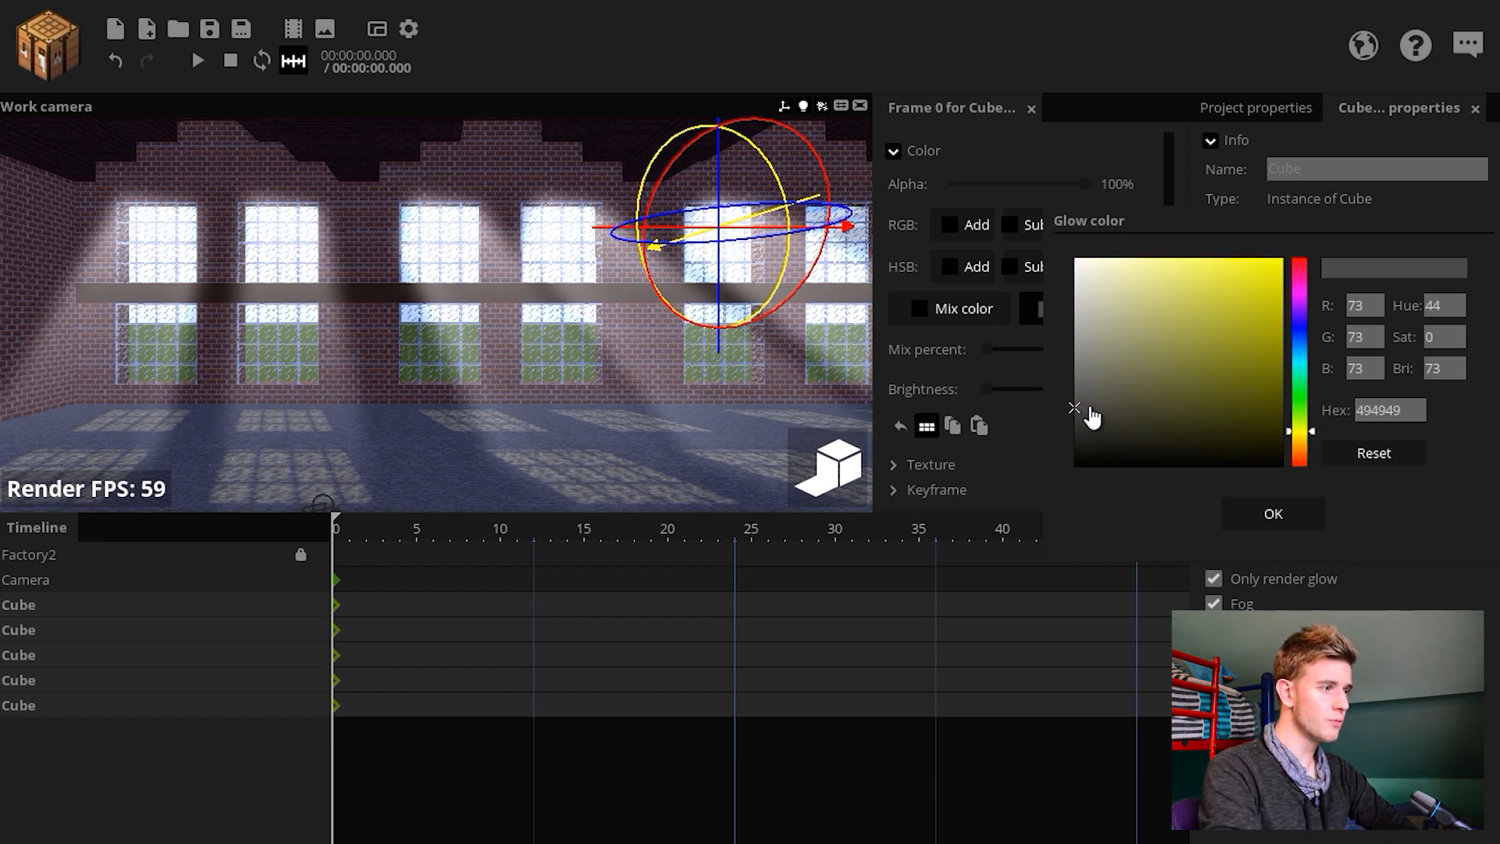
pyautogui.click(1114, 411)
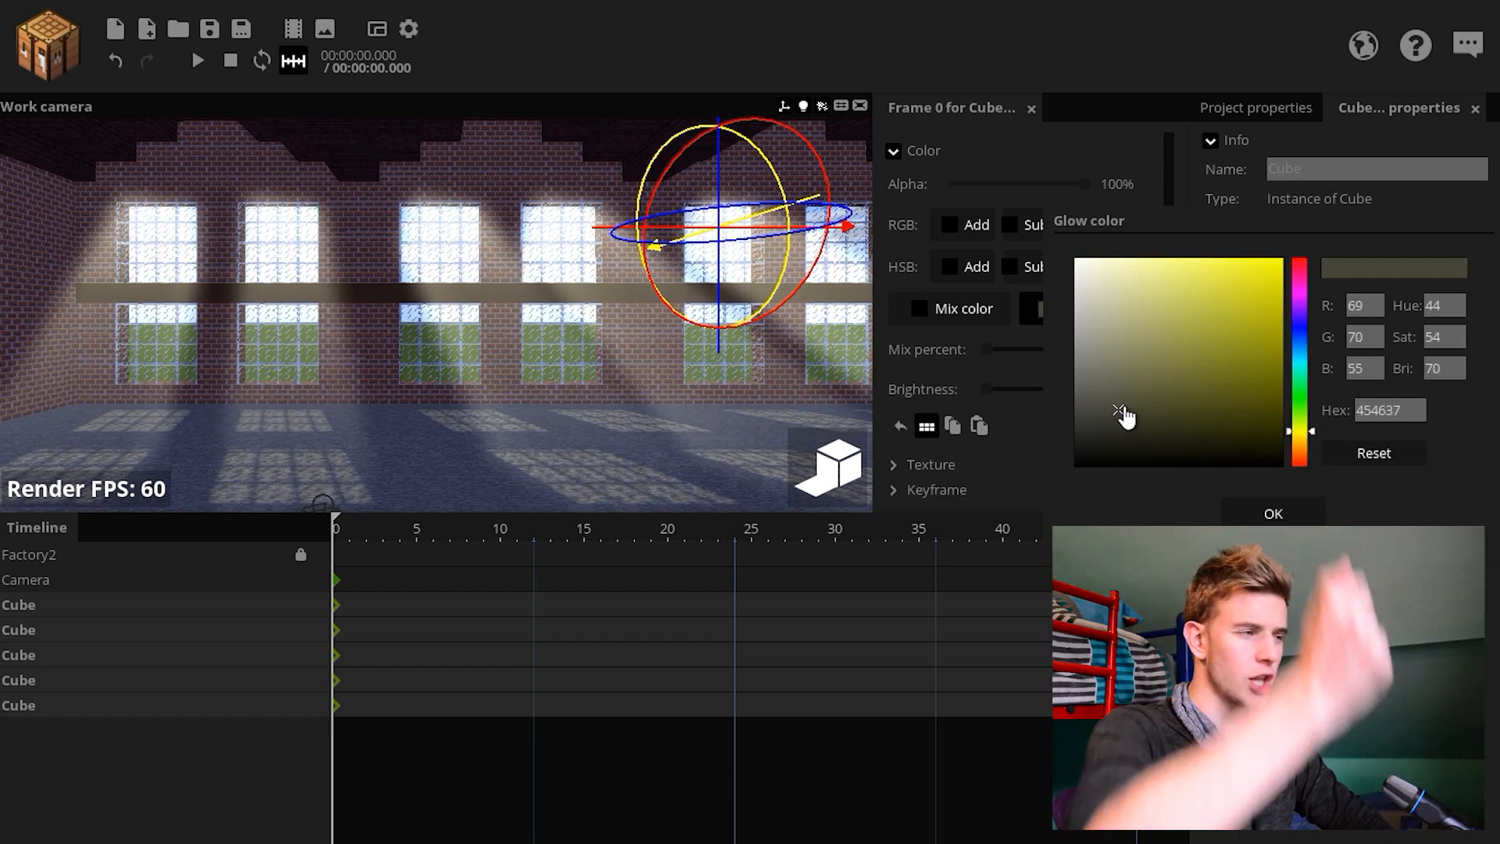